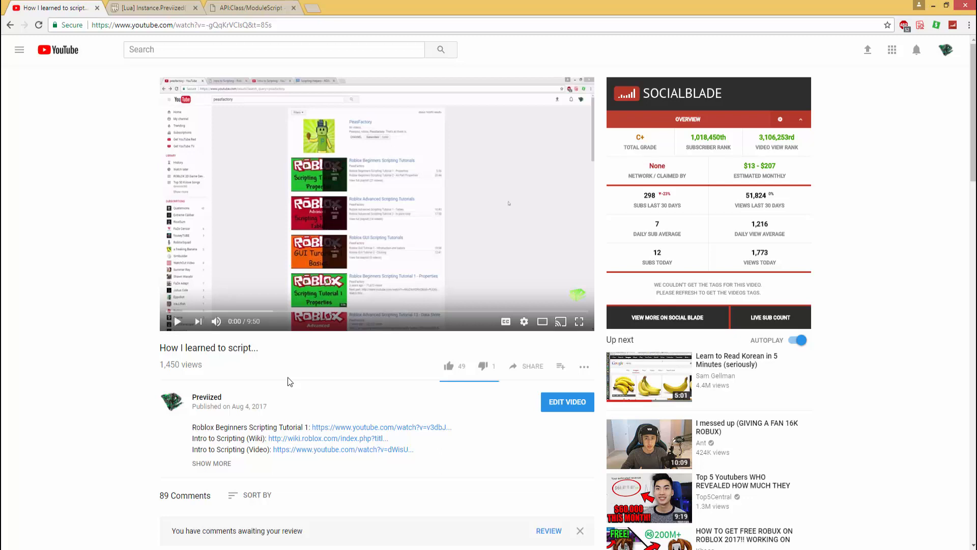
pyautogui.moveTo(319, 352)
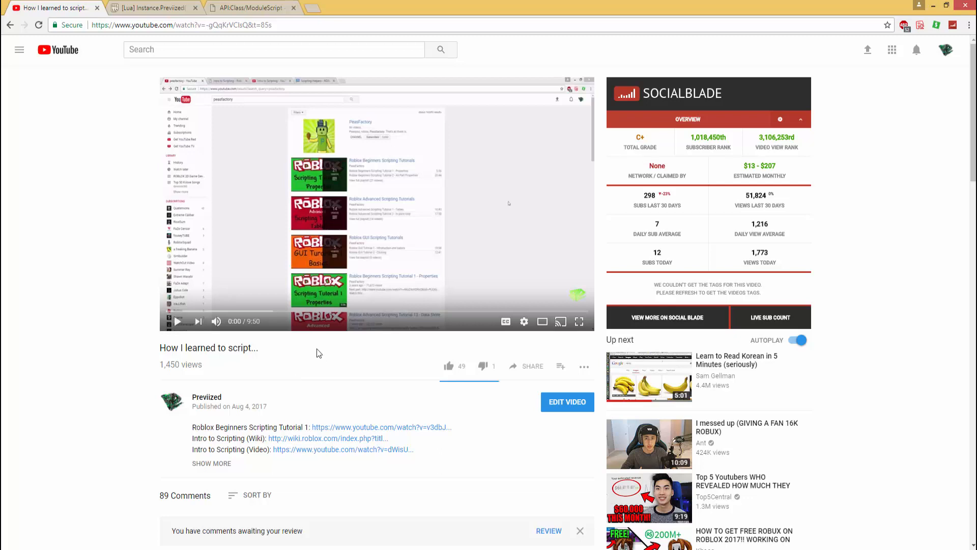
pyautogui.moveTo(306, 369)
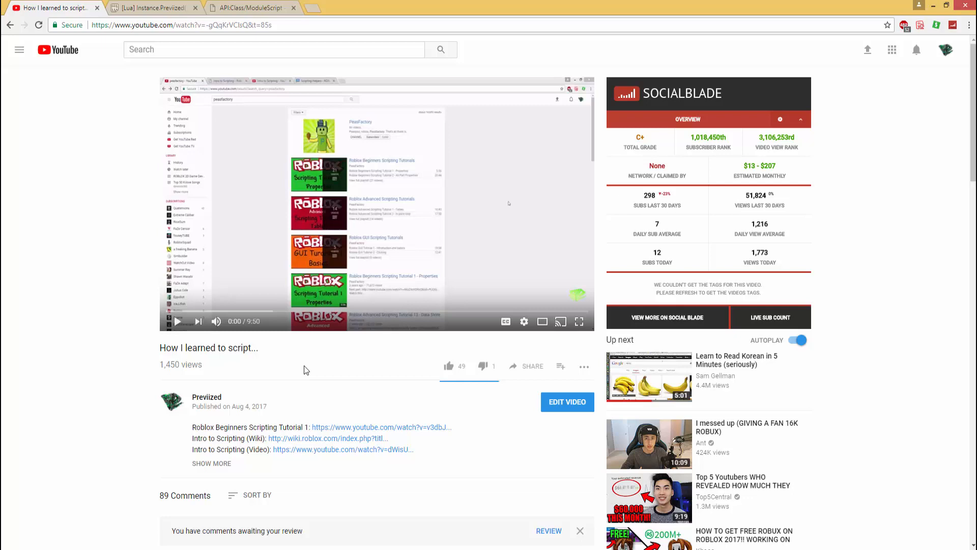
pyautogui.moveTo(223, 358)
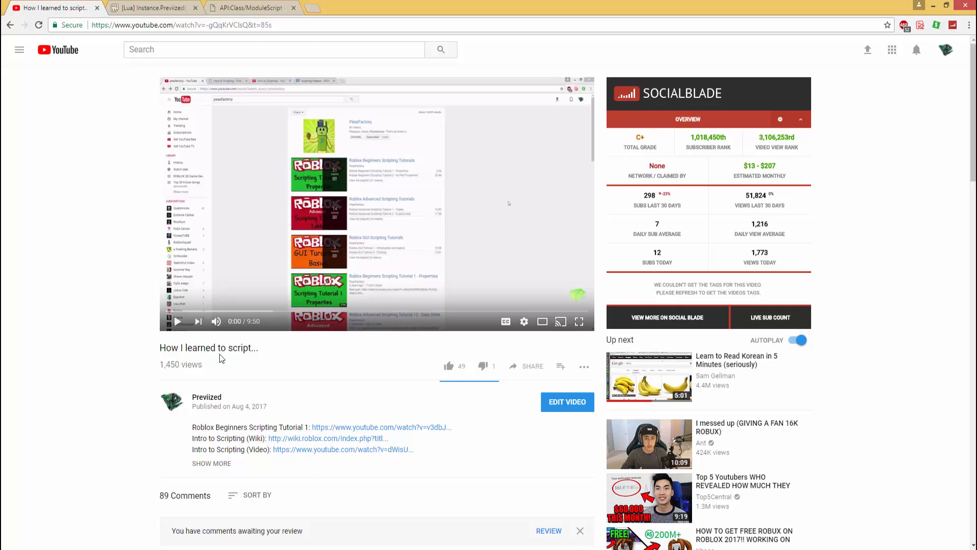
pyautogui.moveTo(310, 363)
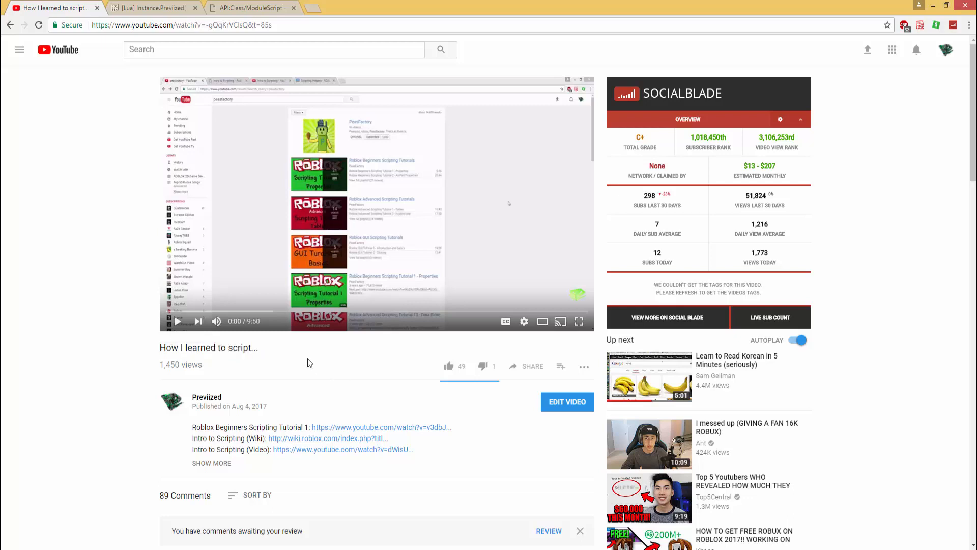
pyautogui.moveTo(280, 314)
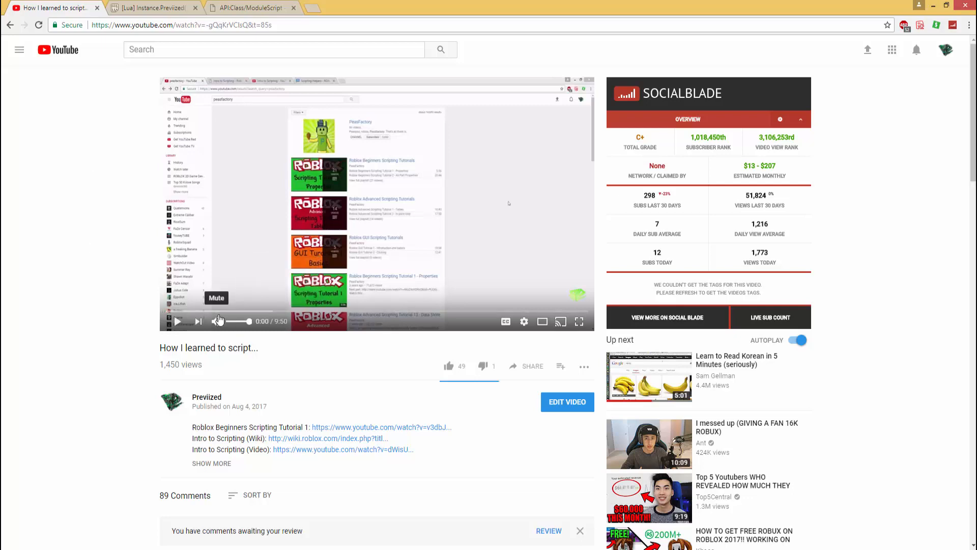
# - Highlight the function name Previized in the module code example
pyautogui.click(152, 7)
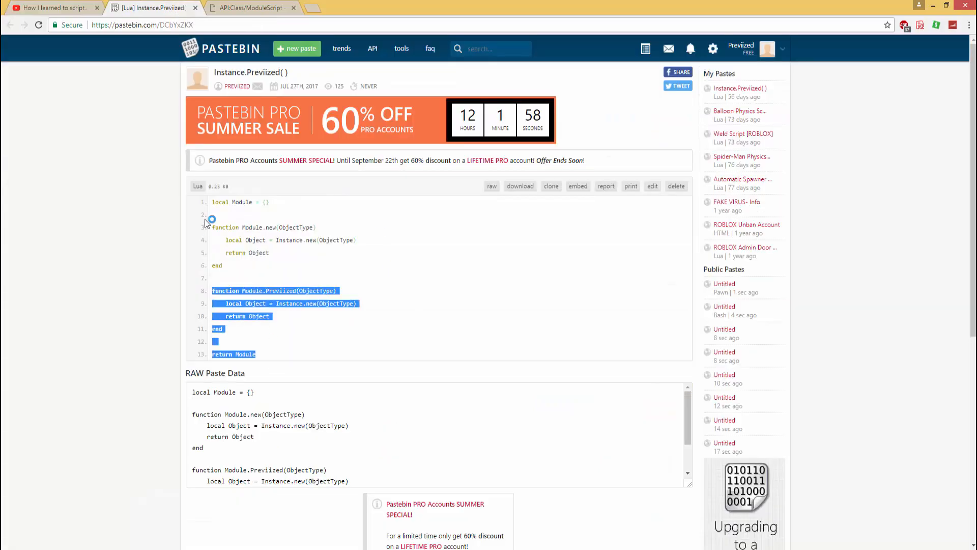
pyautogui.click(349, 327)
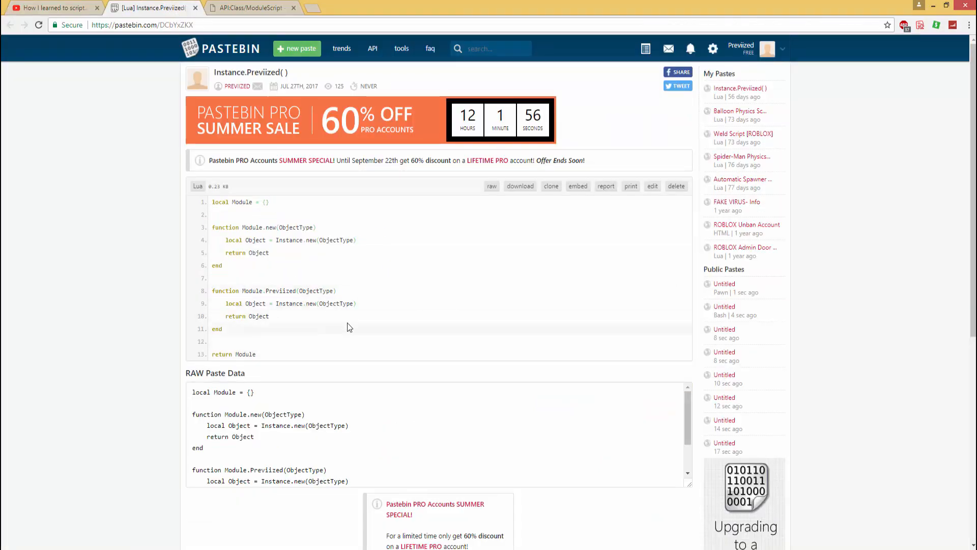
pyautogui.moveTo(287, 319)
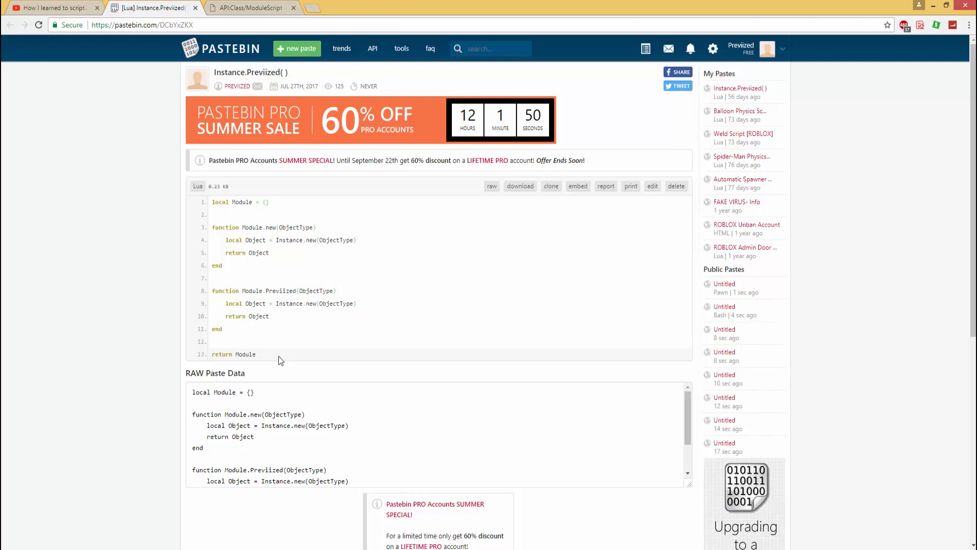
pyautogui.moveTo(277, 335)
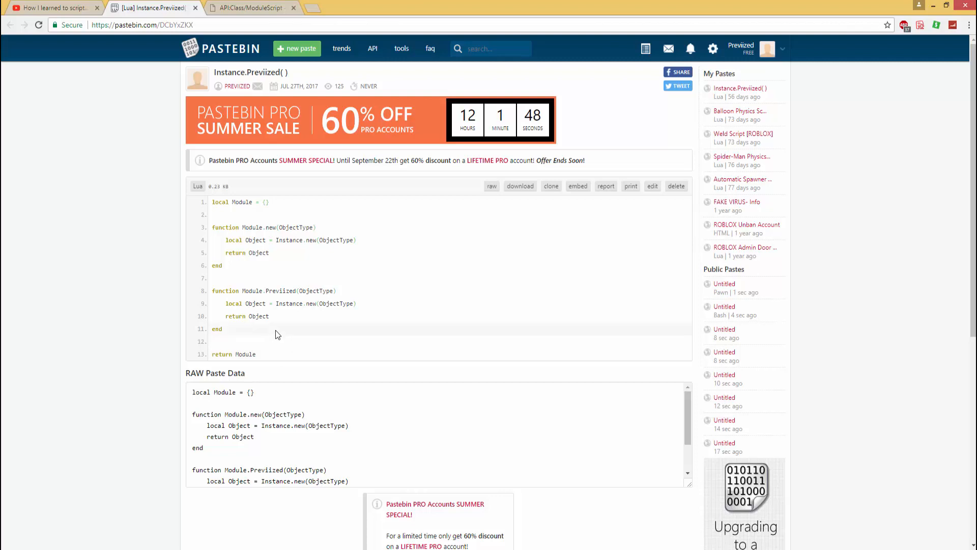
pyautogui.moveTo(280, 336)
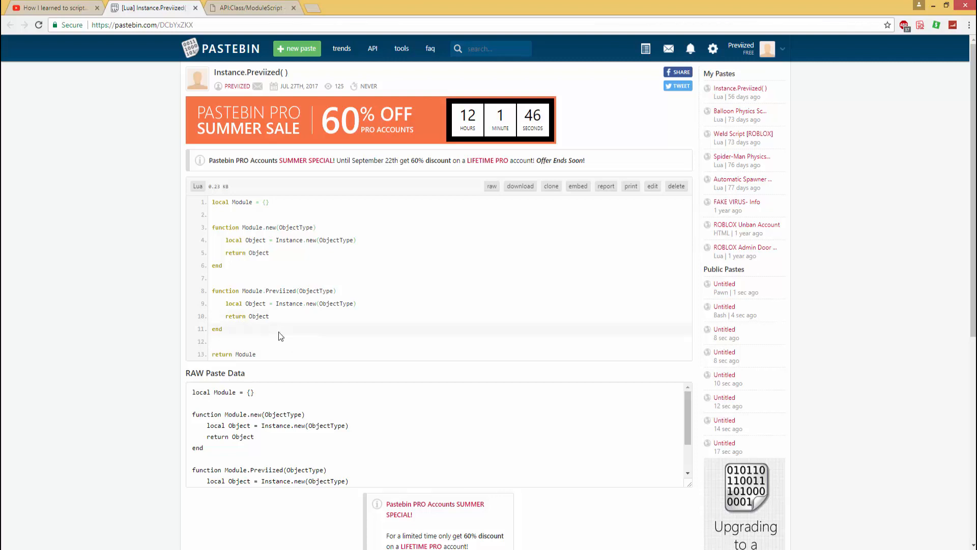
pyautogui.moveTo(213, 227); pyautogui.dragTo(255, 354)
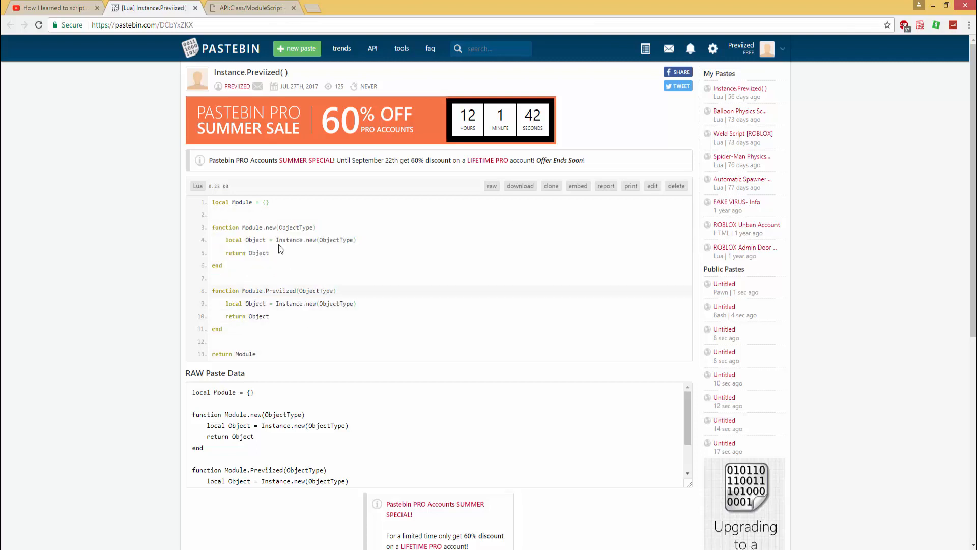
pyautogui.doubleClick(280, 291)
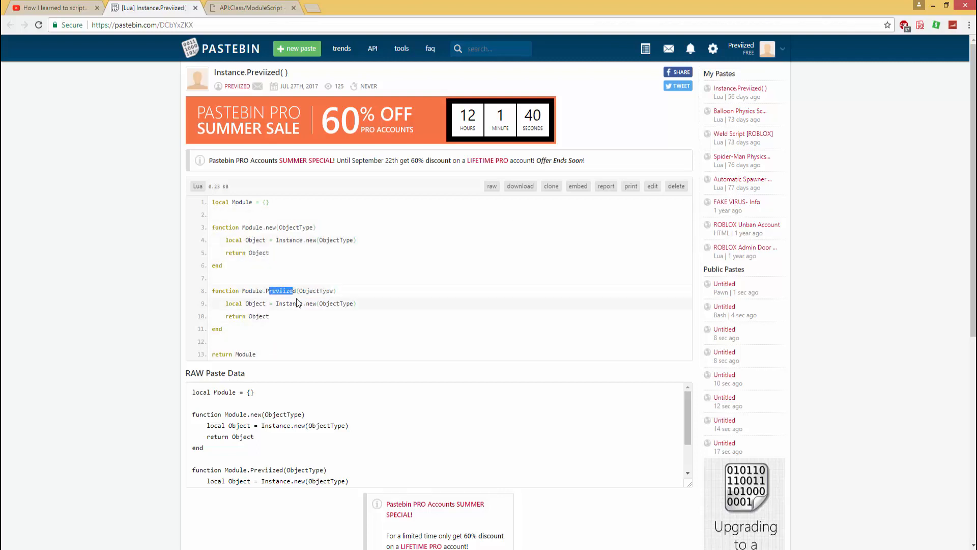
pyautogui.moveTo(293, 274)
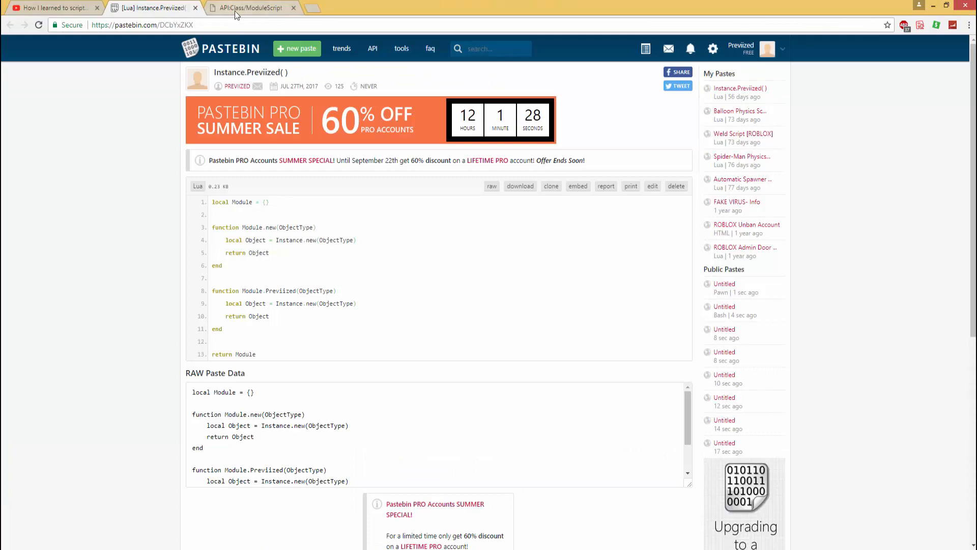
# - Read the ModuleScript API reference, highlighting the phrase 'Unlike other scripts'
pyautogui.click(250, 8)
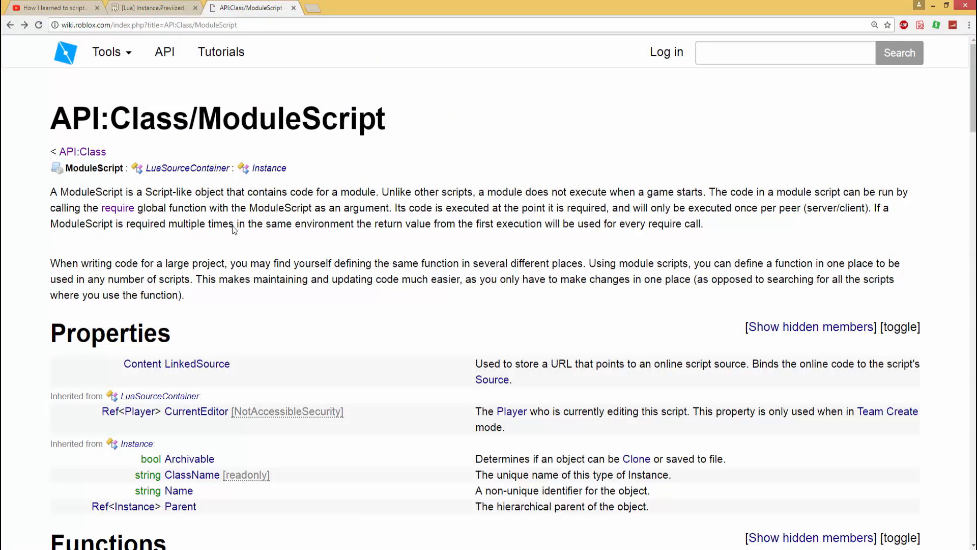
pyautogui.moveTo(414, 169)
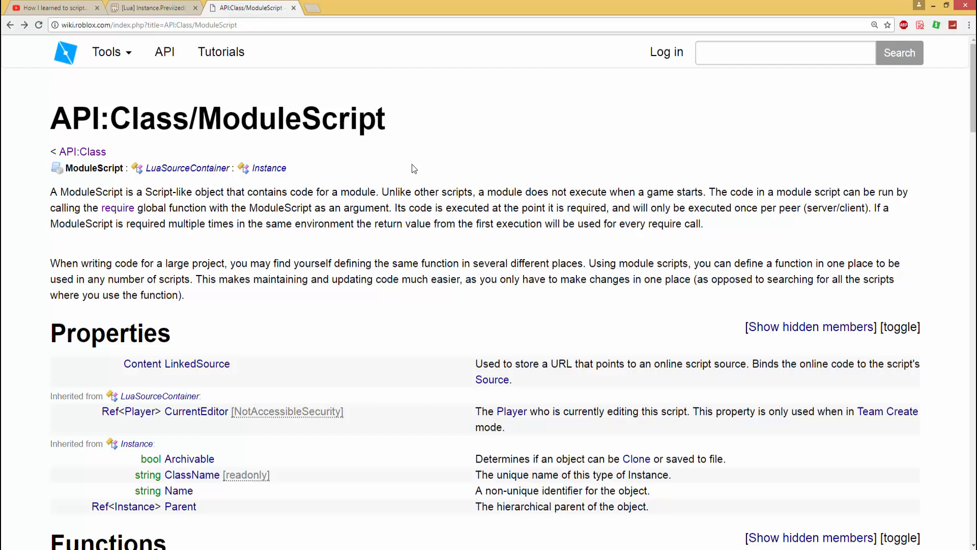
pyautogui.moveTo(428, 228)
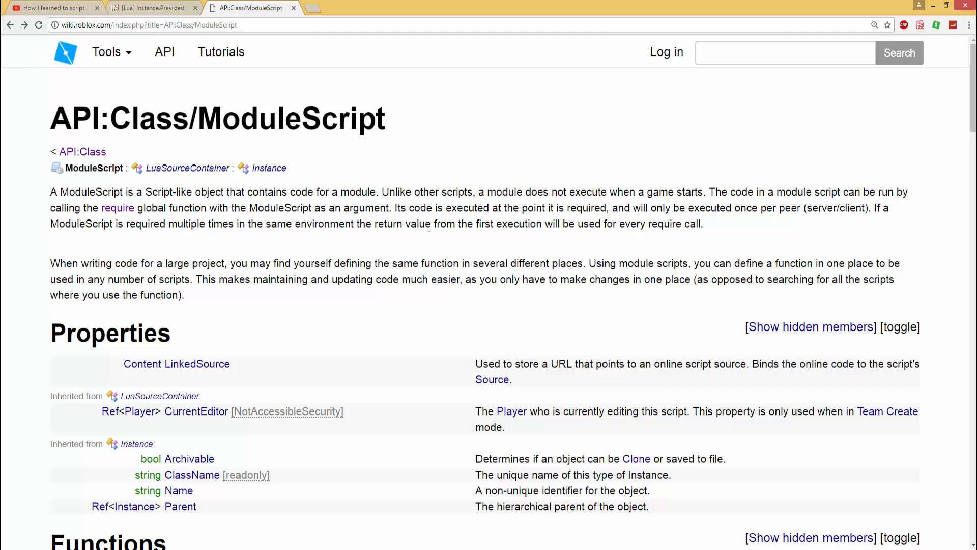
pyautogui.moveTo(172, 194)
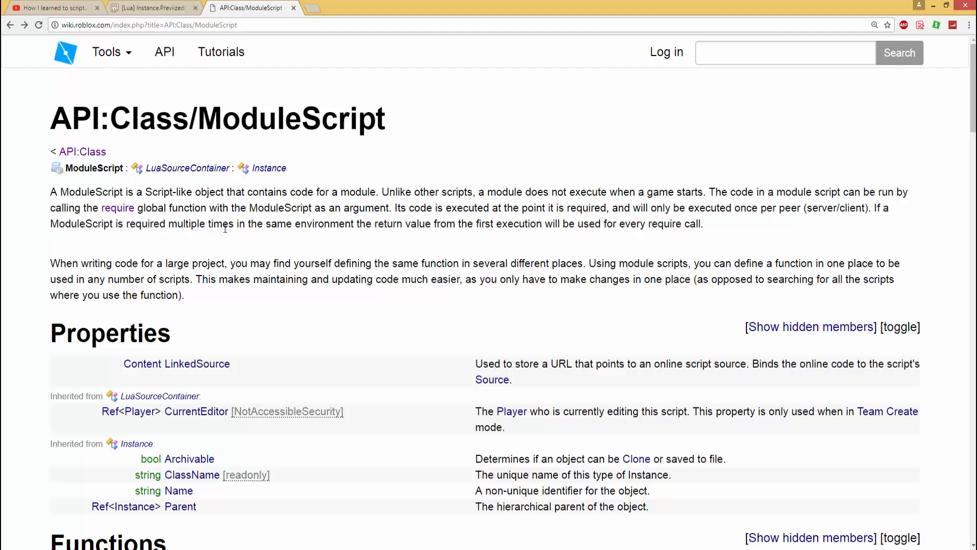
pyautogui.moveTo(385, 192)
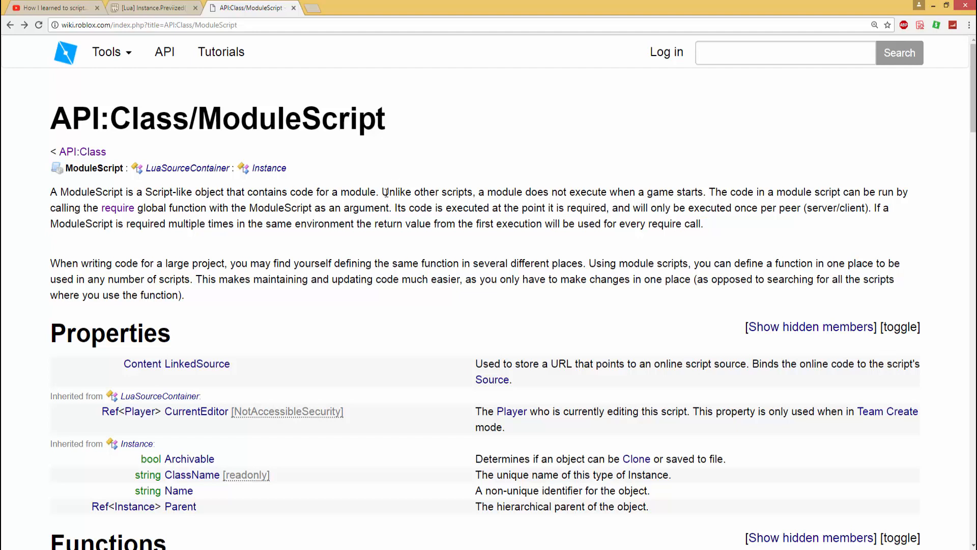
pyautogui.doubleClick(427, 192)
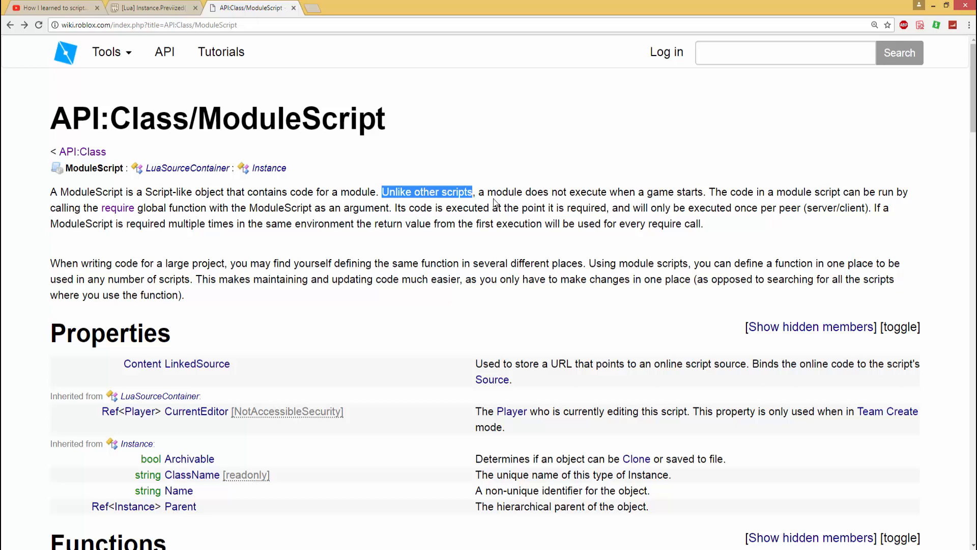
pyautogui.moveTo(477, 191); pyautogui.dragTo(532, 192)
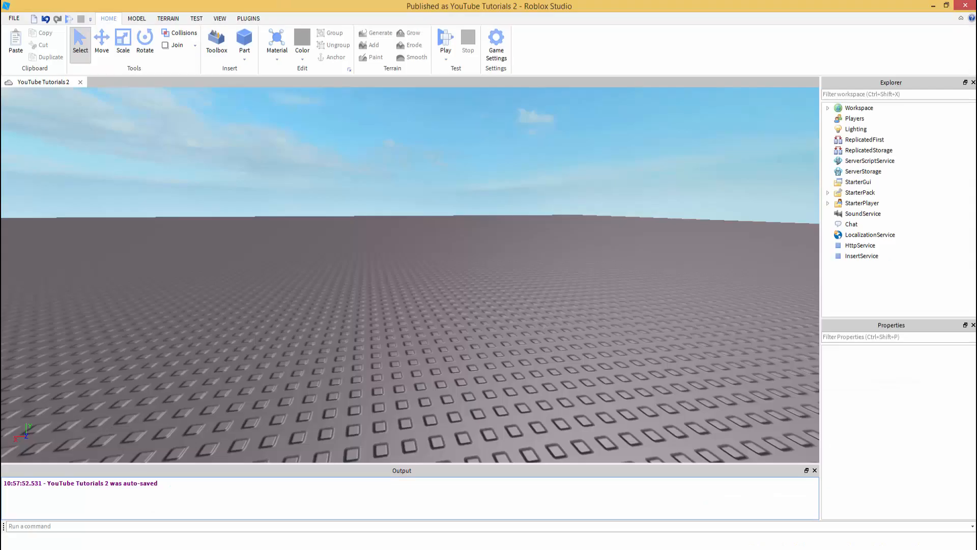
# - Add a new Script inside ServerScriptService
pyautogui.rightClick(868, 160)
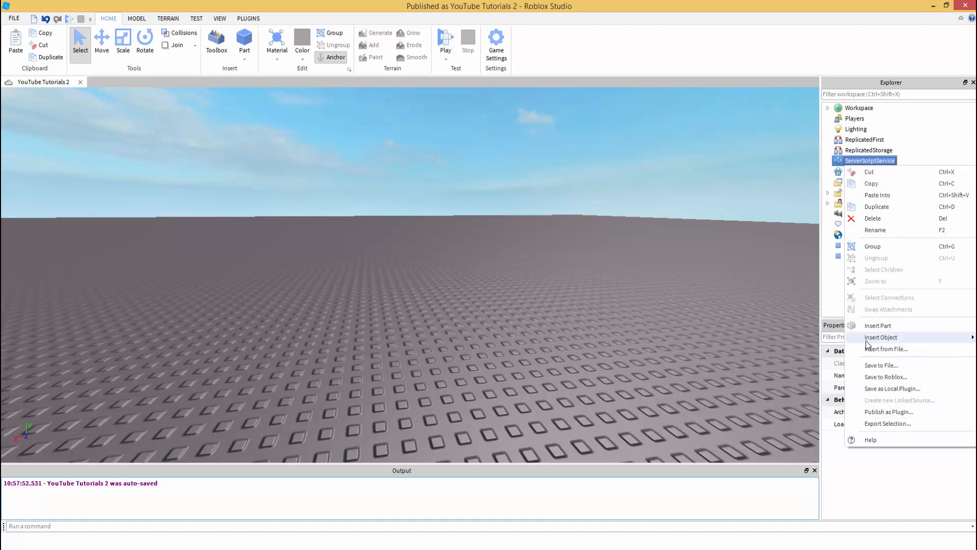
pyautogui.click(880, 337)
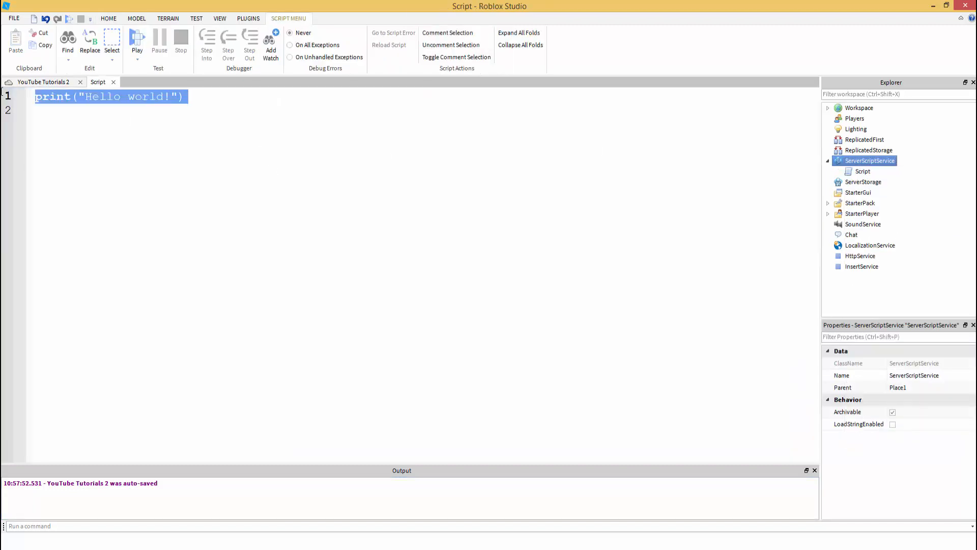
pyautogui.click(91, 120)
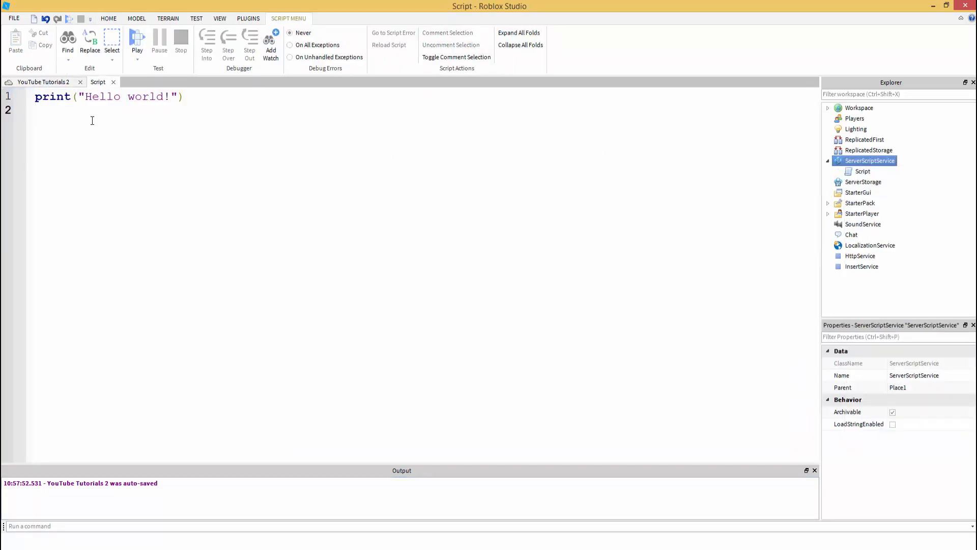
# - Test-run the place so Hello world! prints, then select the server Script
pyautogui.click(137, 37)
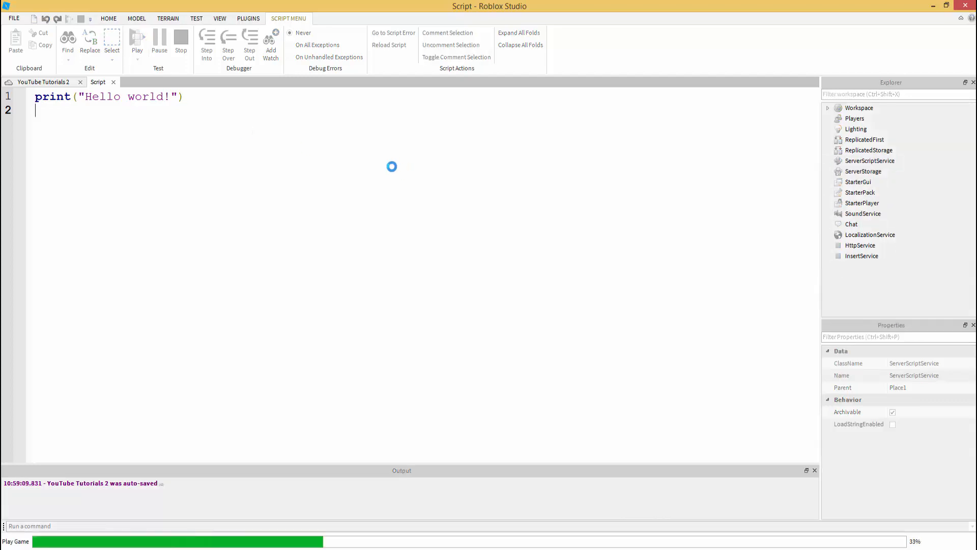
pyautogui.click(136, 38)
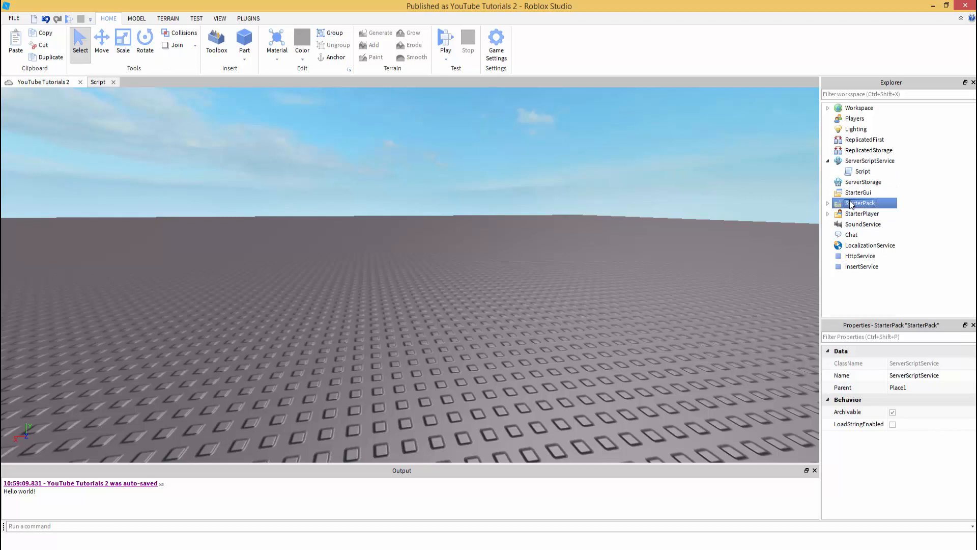
pyautogui.click(858, 192)
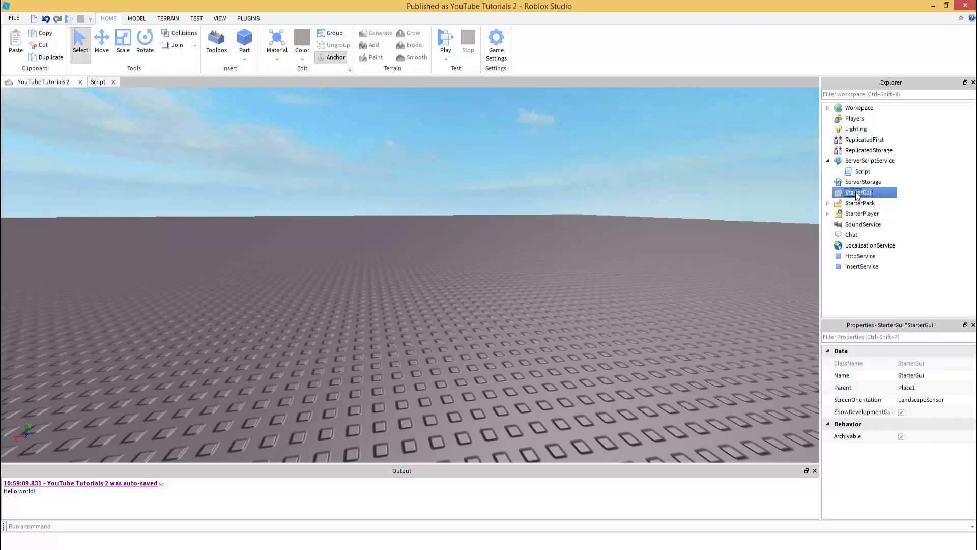
pyautogui.moveTo(861, 179)
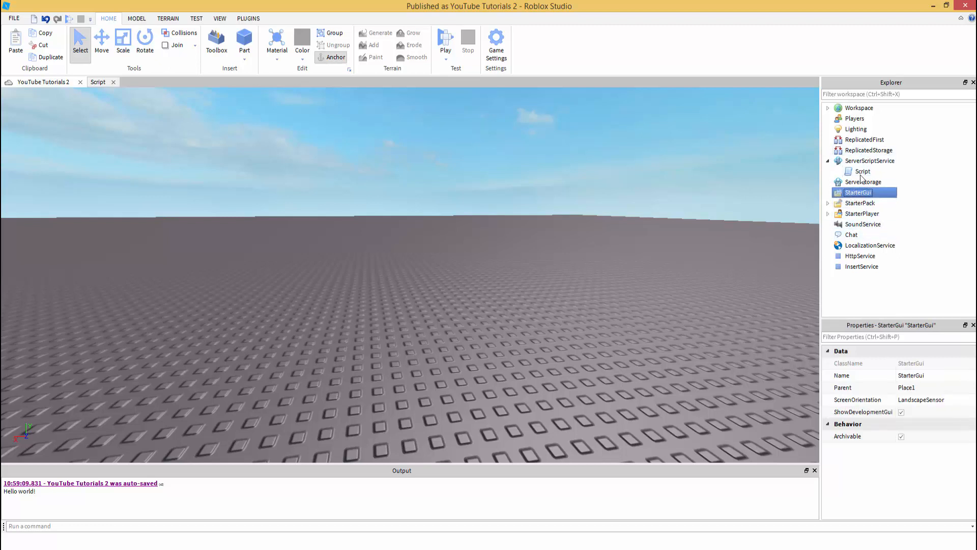
pyautogui.click(863, 171)
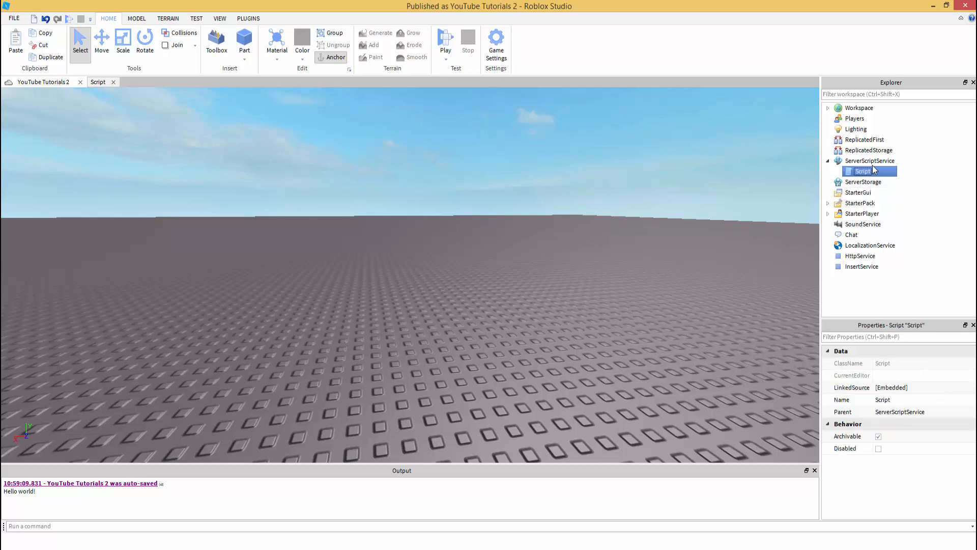
# - Insert a ModuleScript in ServerScriptService, close the Script's editor, and add blank lines
pyautogui.rightClick(869, 160)
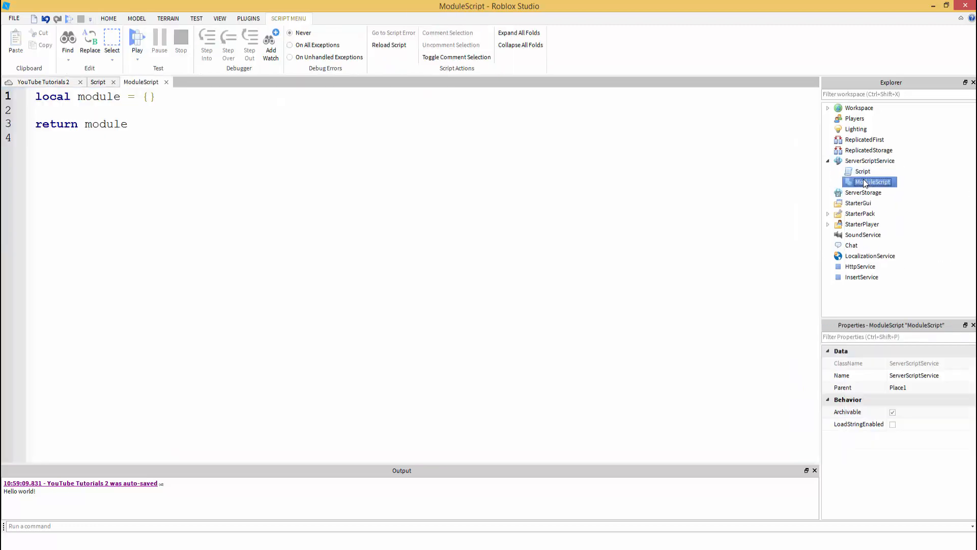
pyautogui.click(863, 171)
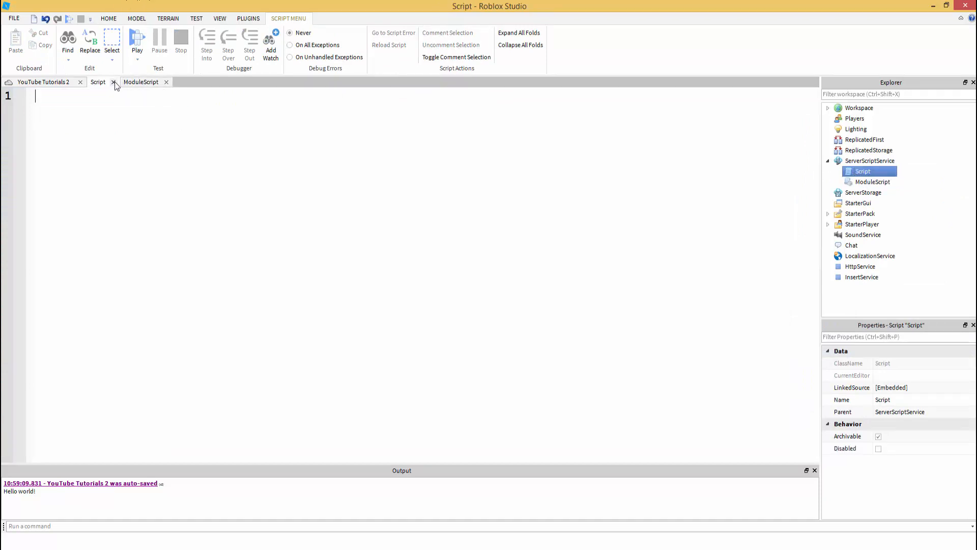
pyautogui.click(114, 81)
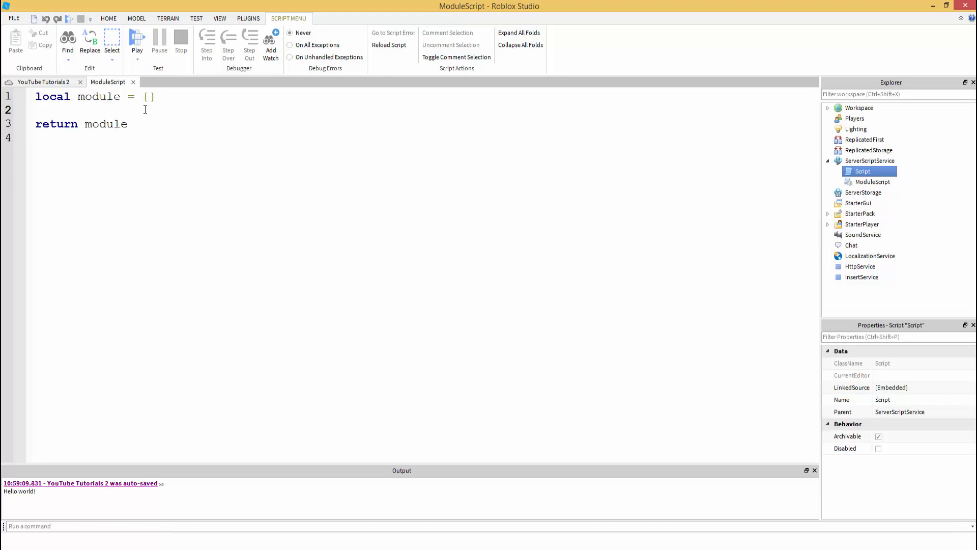
pyautogui.press('Enter')
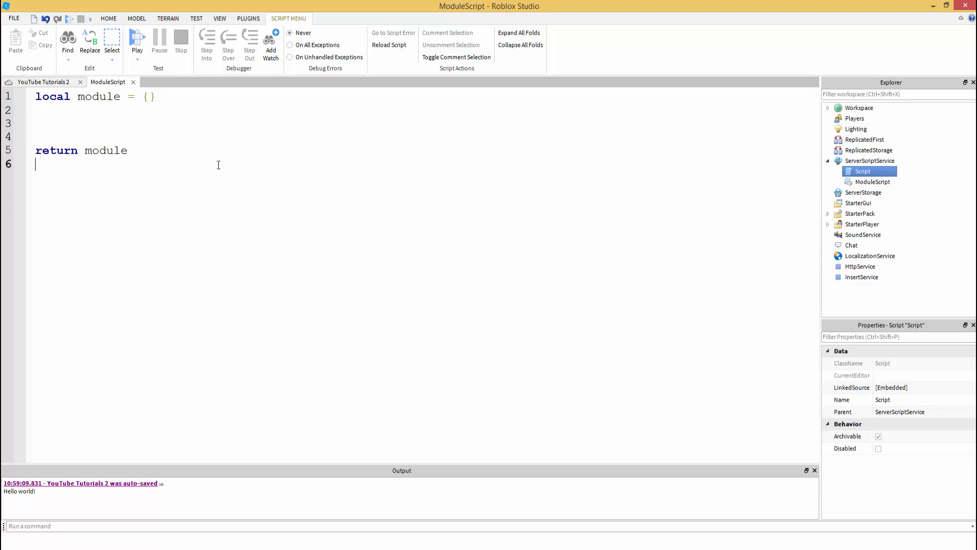
pyautogui.write('p')
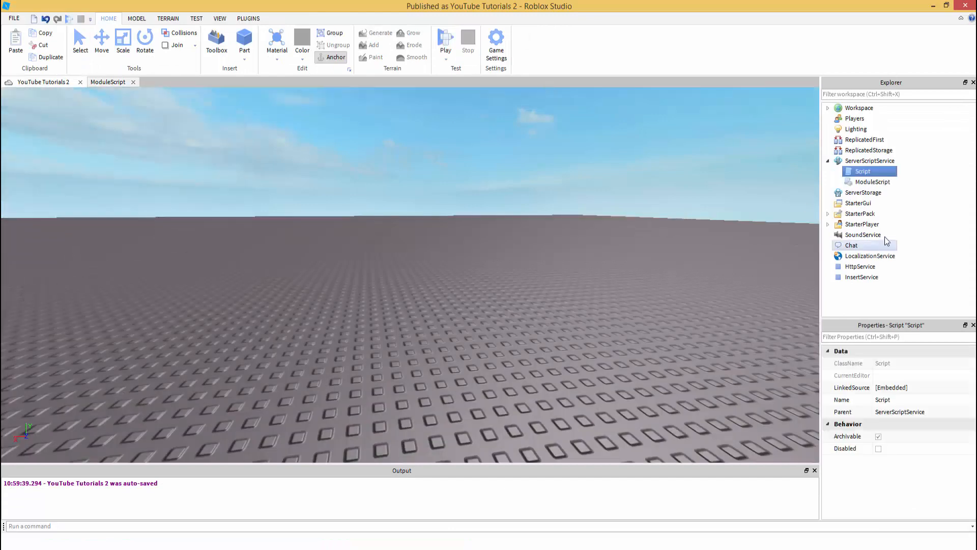
# - In the Script, write local ModuleScript = require(game.ServerScriptService:WaitForChild('ModuleScript'))
pyautogui.doubleClick(871, 181)
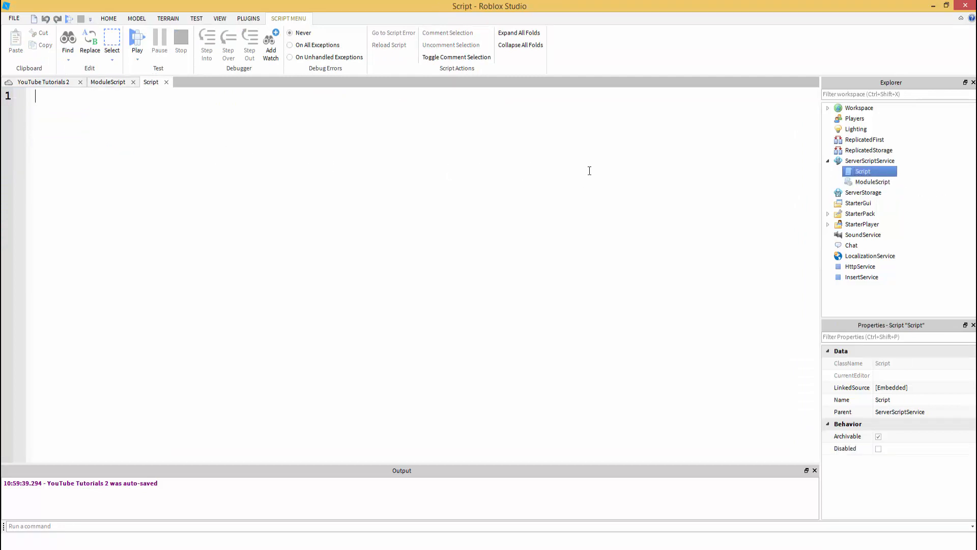
pyautogui.write('local')
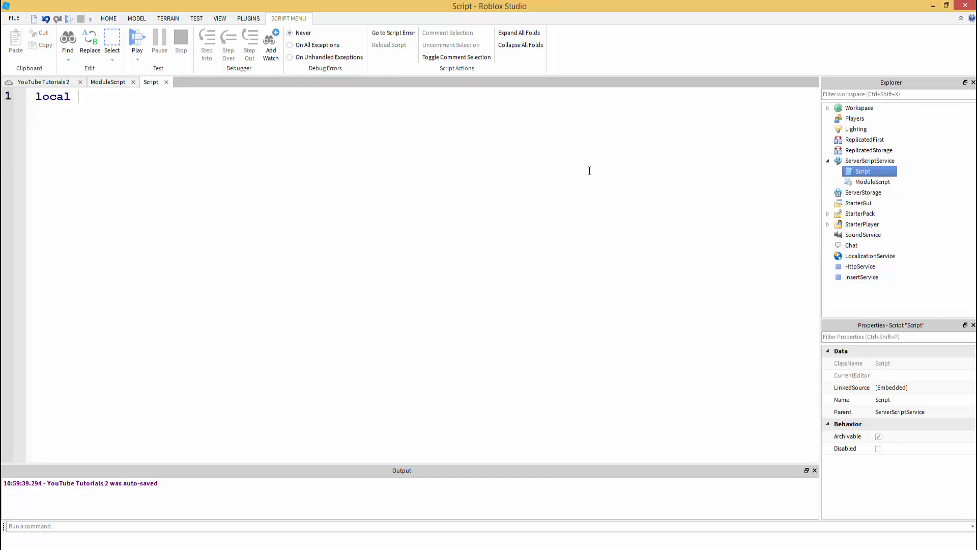
pyautogui.write('Mod')
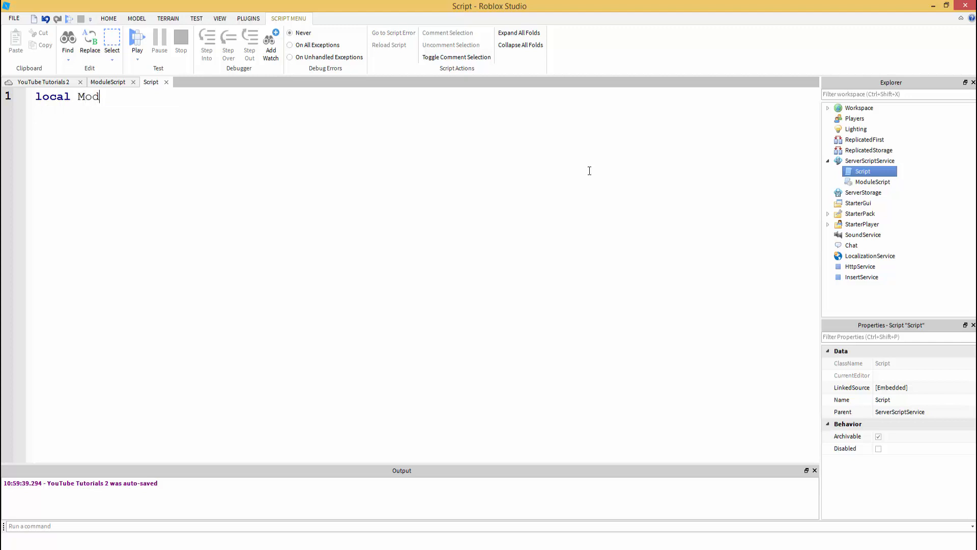
pyautogui.write('uleScript')
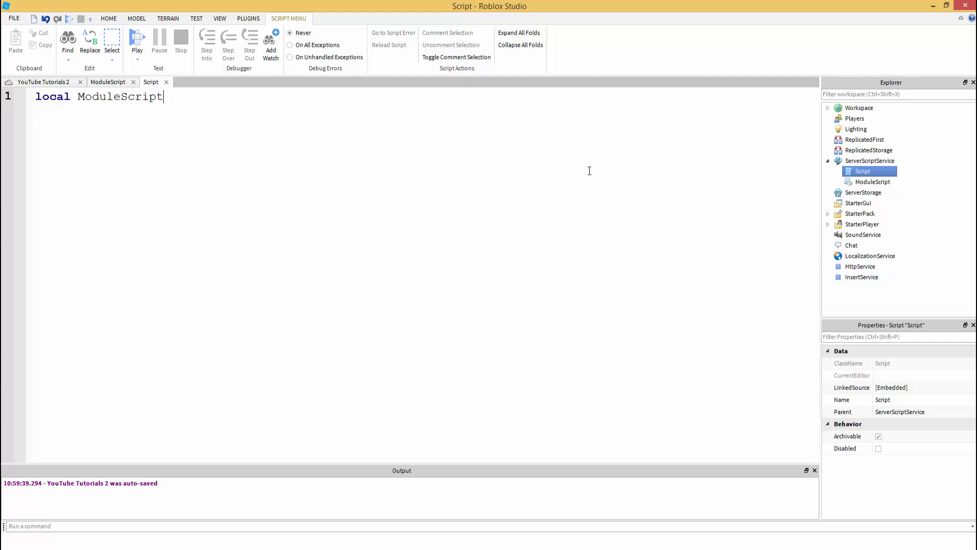
pyautogui.write('=')
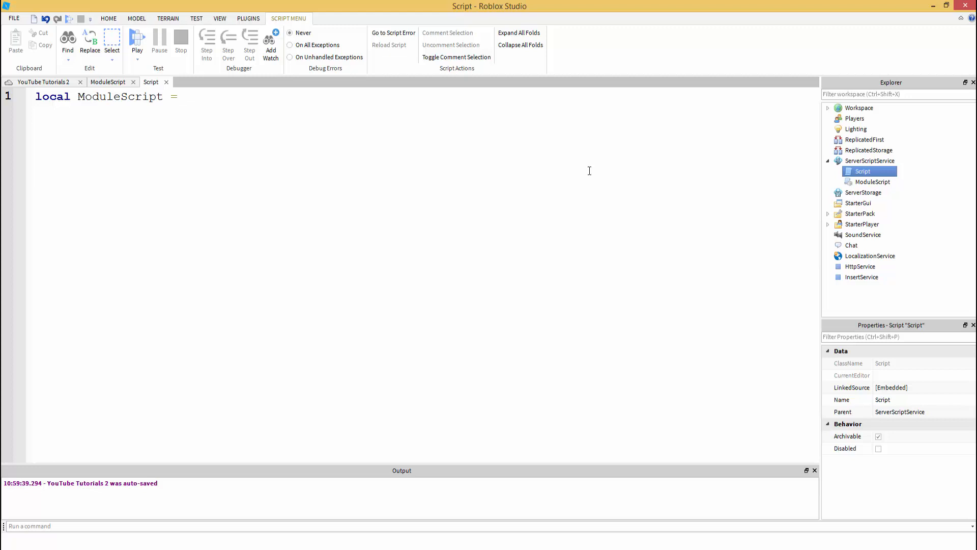
pyautogui.write('game')
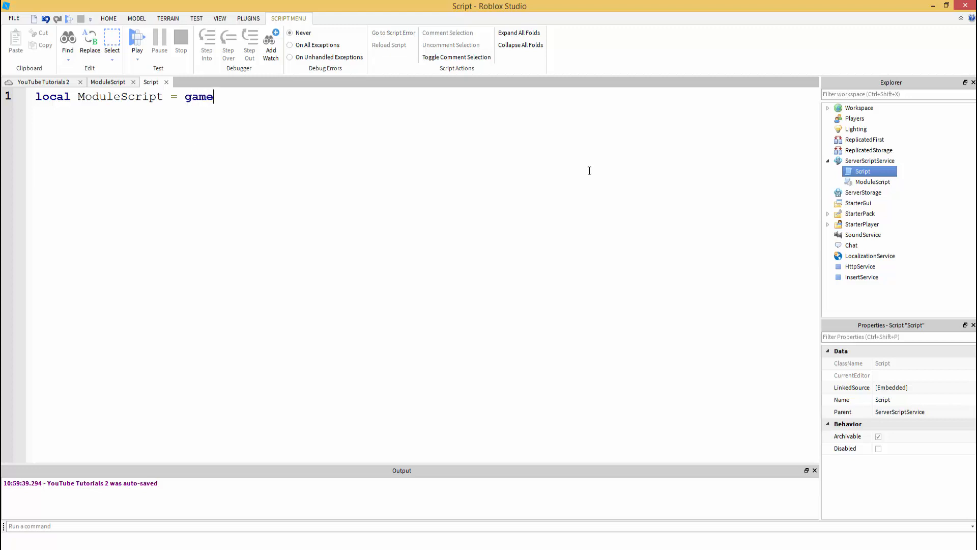
pyautogui.write('.ServerScriptService')
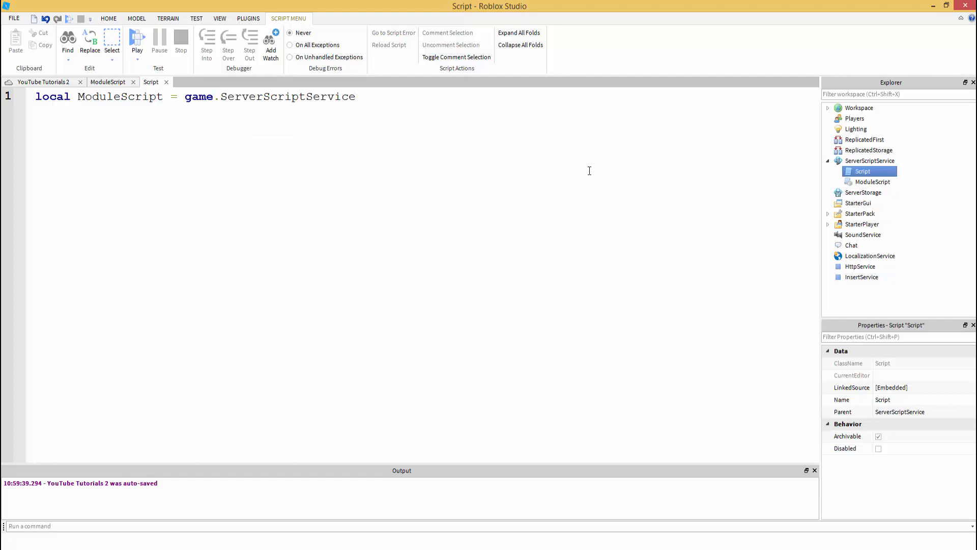
pyautogui.write('.ModuleScript')
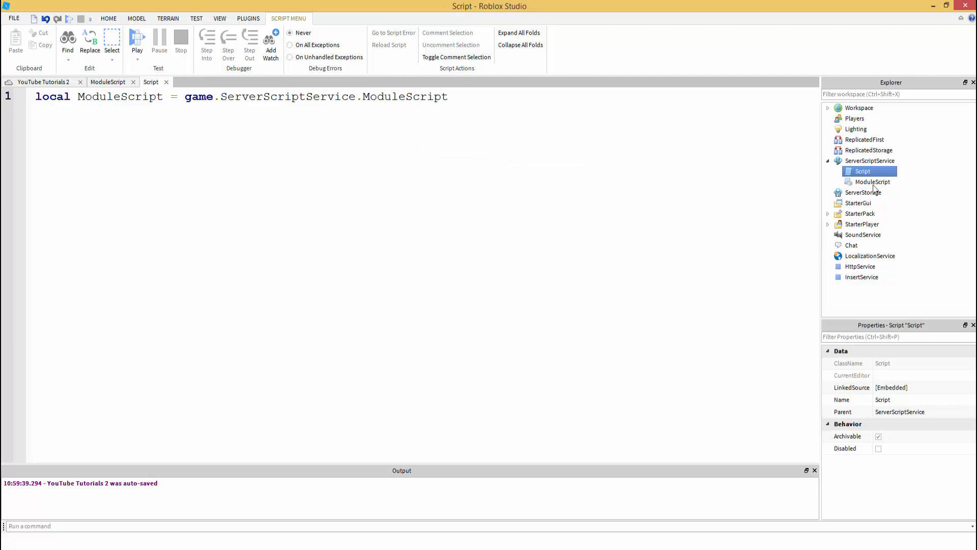
pyautogui.click(872, 181)
pyautogui.write('require(')
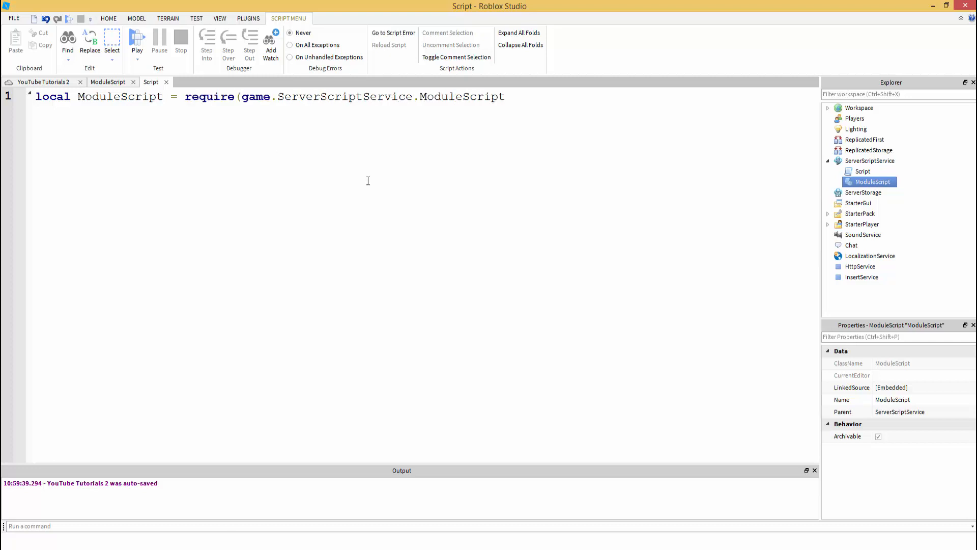
pyautogui.write(')')
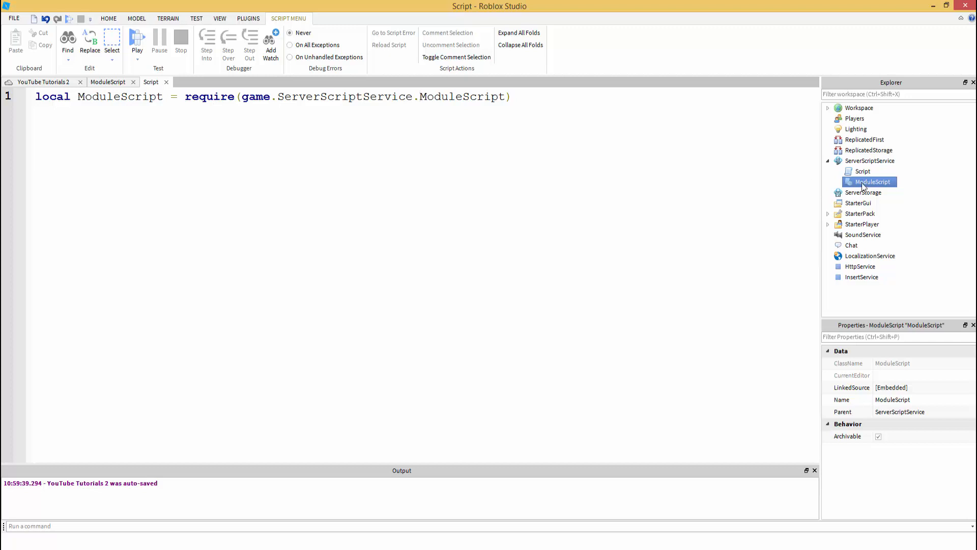
pyautogui.moveTo(884, 190)
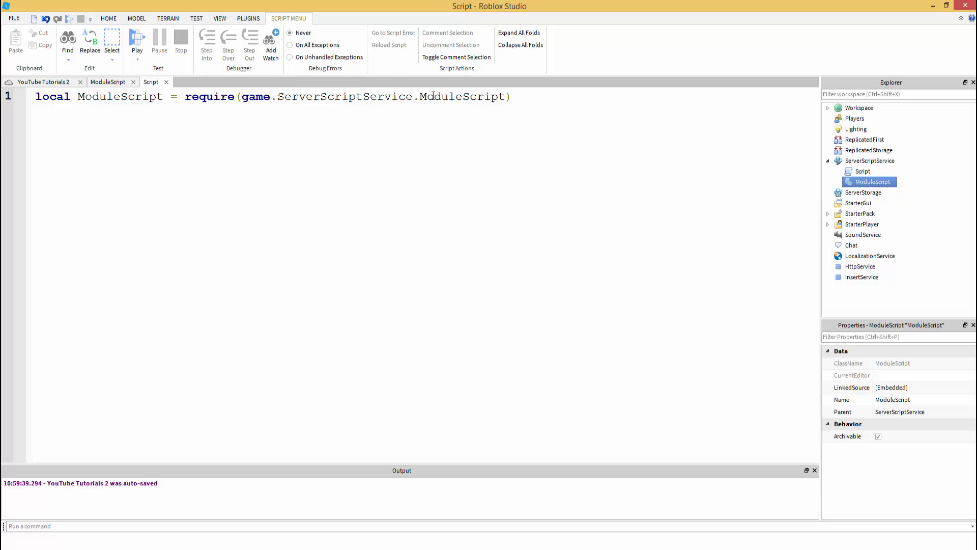
pyautogui.write(':WaitForChild(')
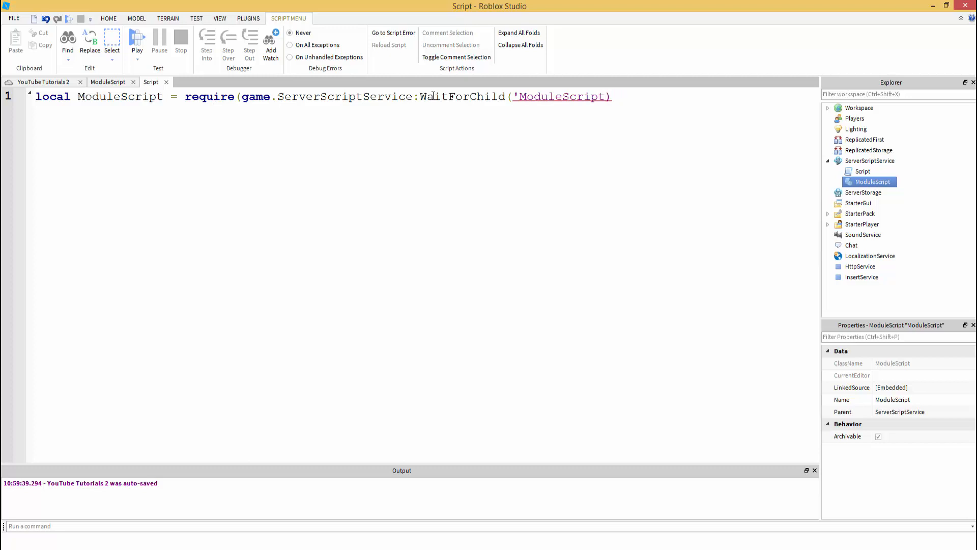
pyautogui.write("')")
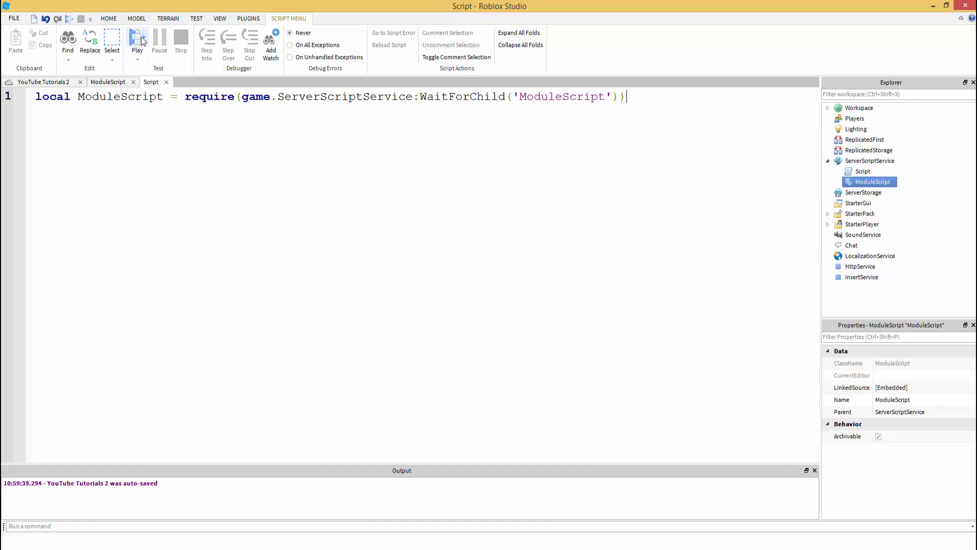
# - Play-test the place so 'a' prints, then view the ModuleScript's code
pyautogui.click(136, 38)
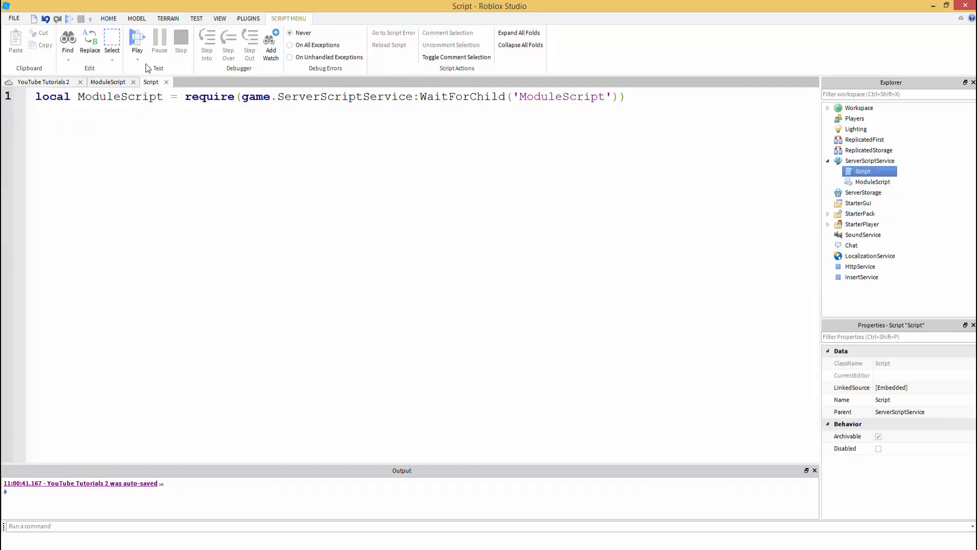
pyautogui.click(107, 81)
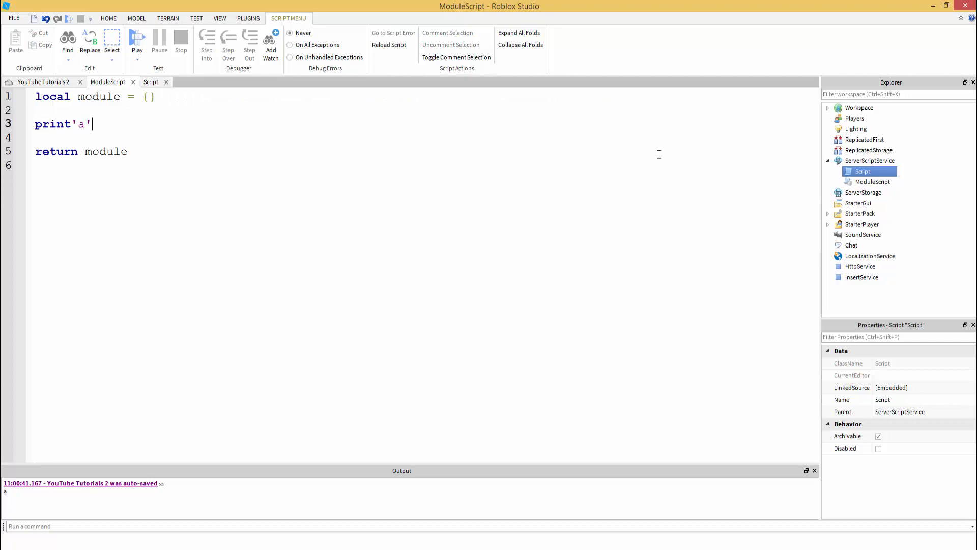
pyautogui.click(873, 181)
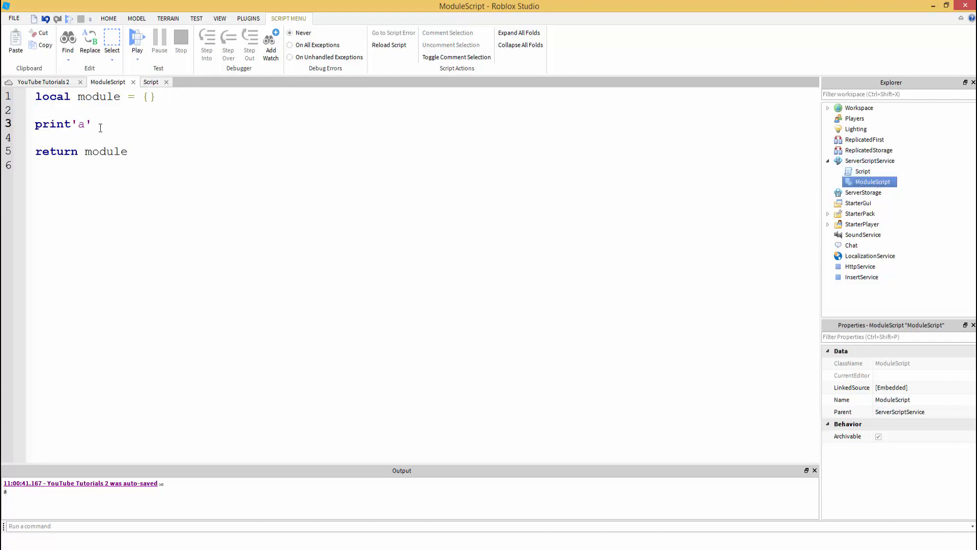
pyautogui.tripleClick(62, 124)
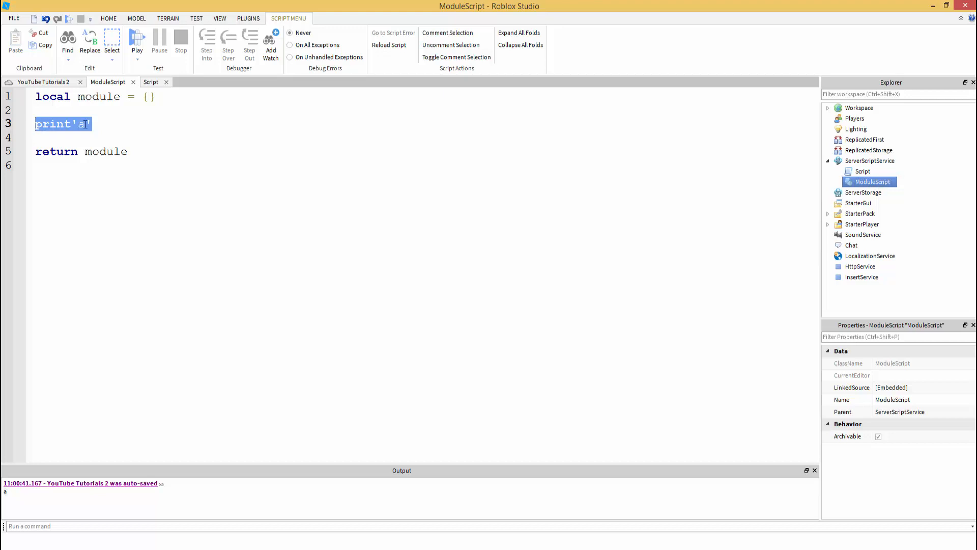
pyautogui.doubleClick(99, 97)
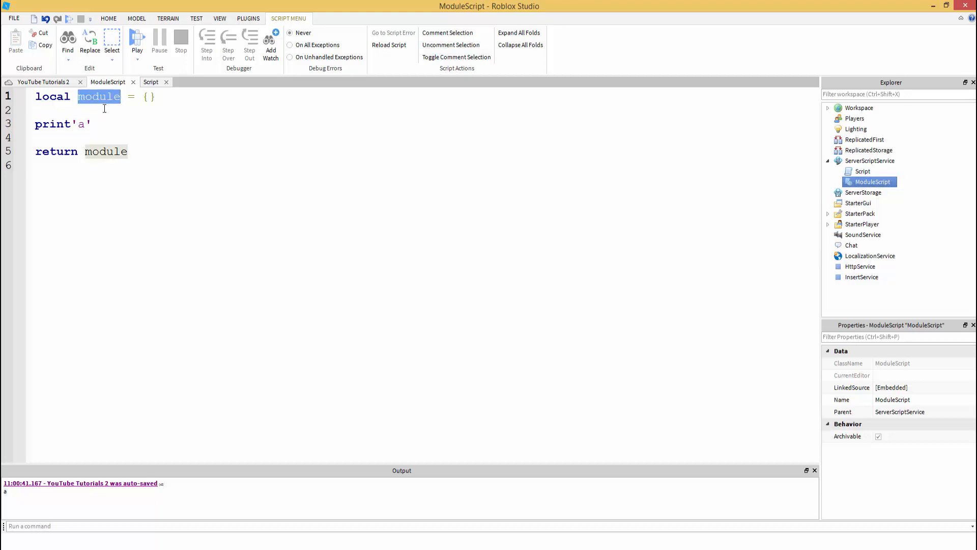
pyautogui.write('Module')
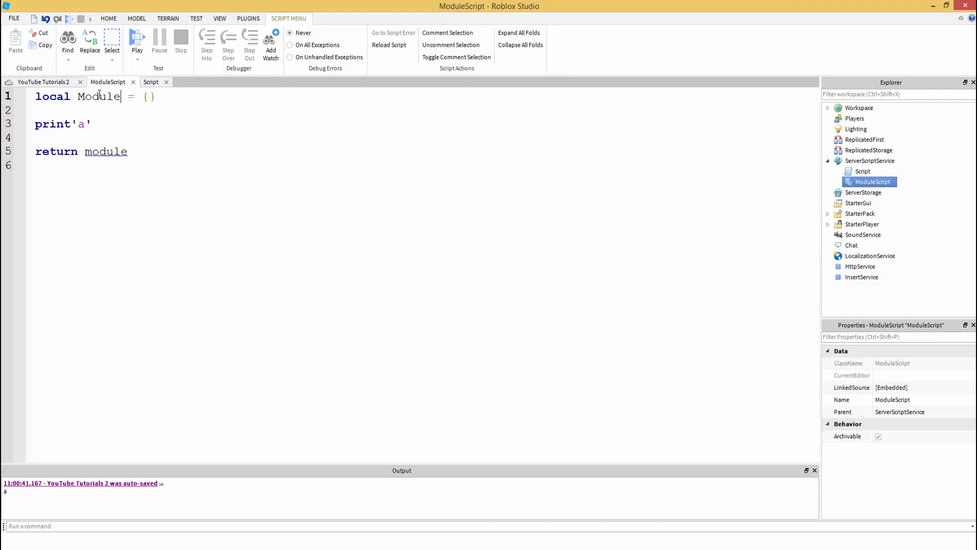
pyautogui.doubleClick(106, 152)
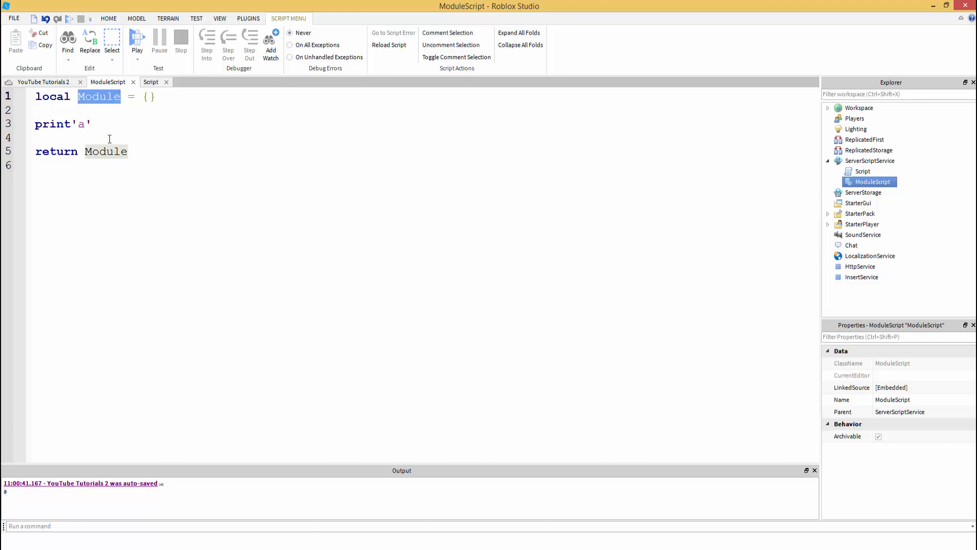
pyautogui.doubleClick(106, 152)
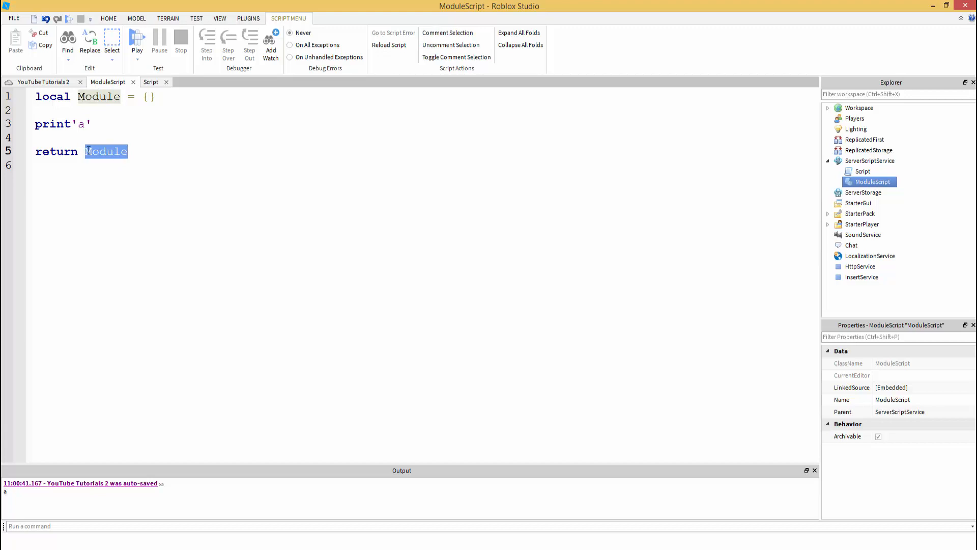
pyautogui.click(150, 81)
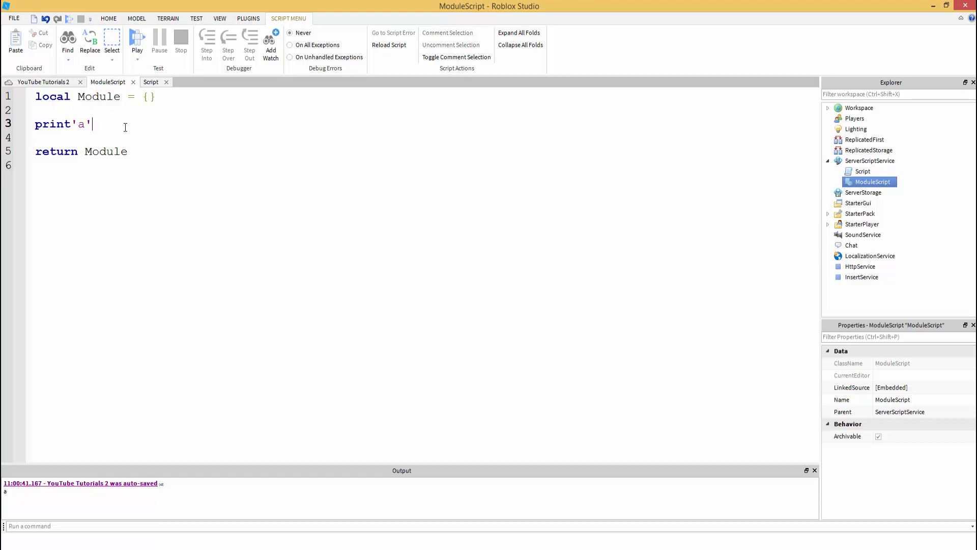
# - Replace the print'a' line with an empty function Module:Print() block ending in end
pyautogui.tripleClick(62, 123)
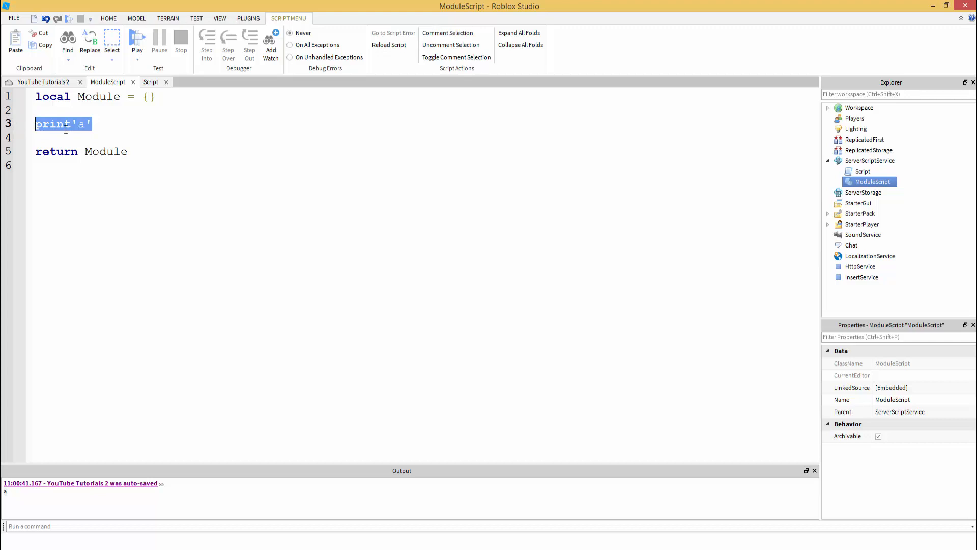
pyautogui.write('function')
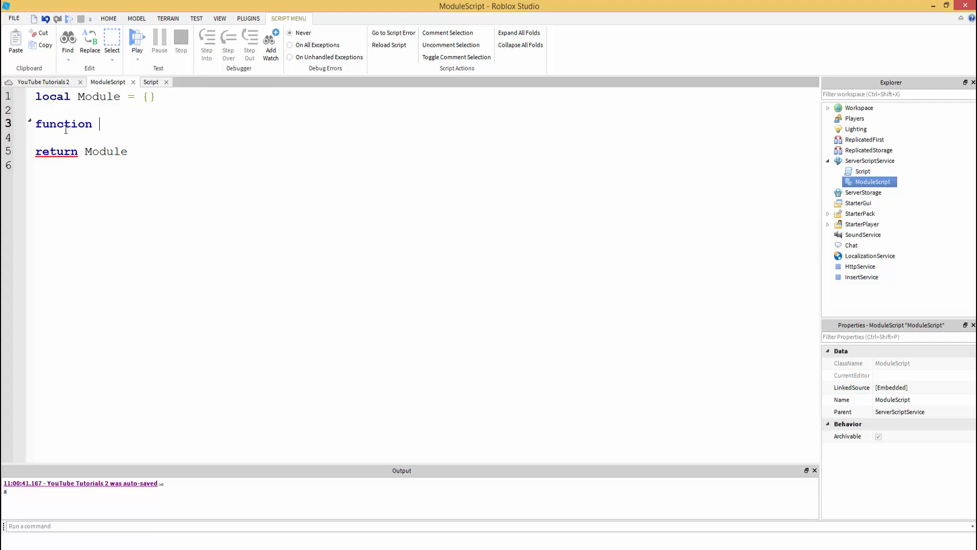
pyautogui.write('Pr')
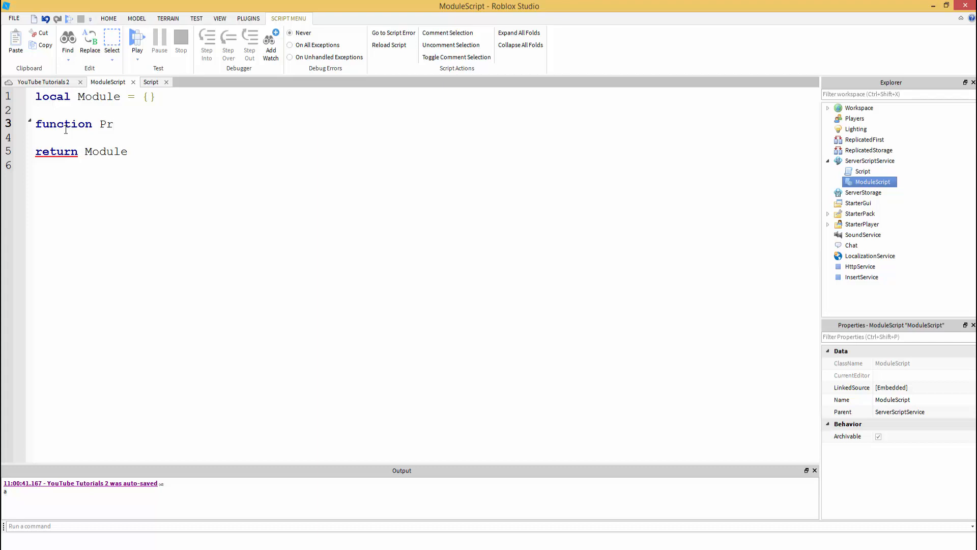
pyautogui.press('Backspace')
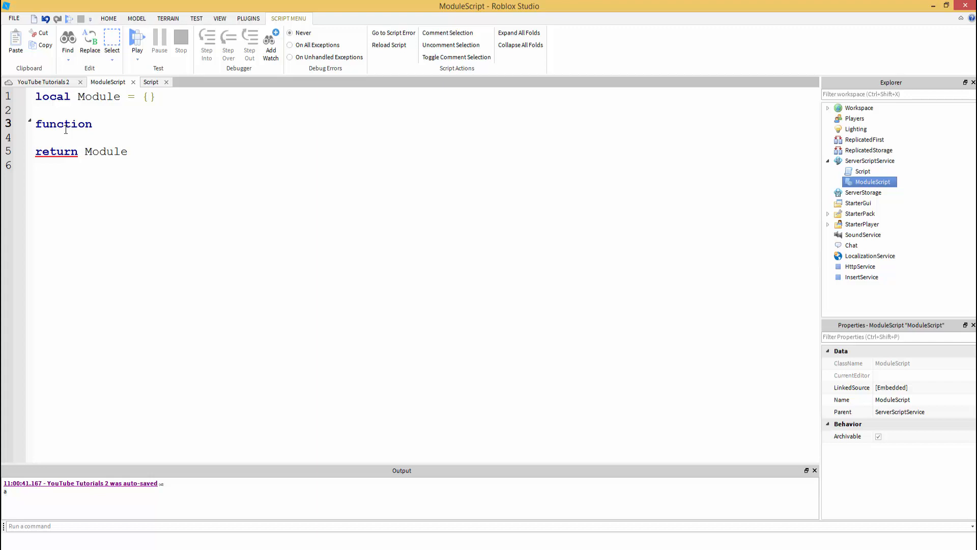
pyautogui.write('Print()')
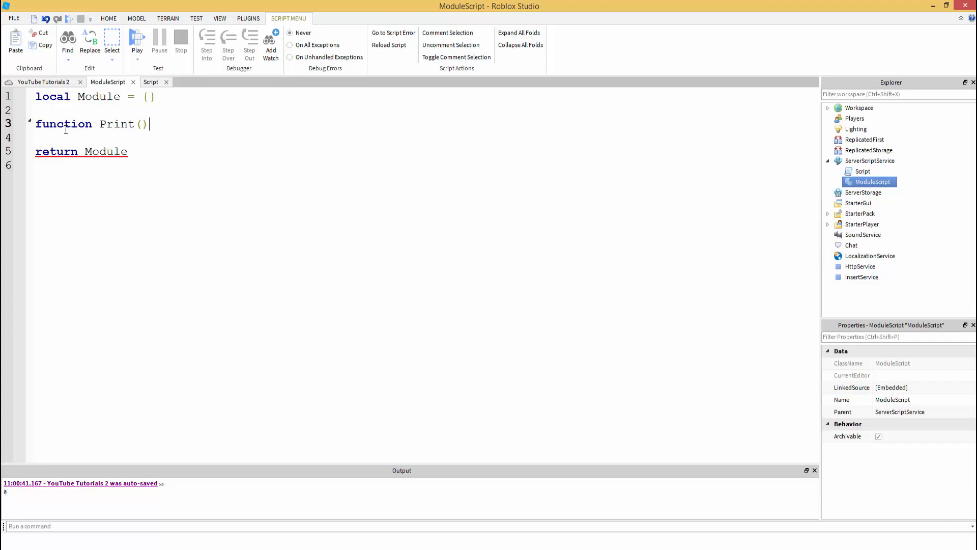
pyautogui.press('enter')
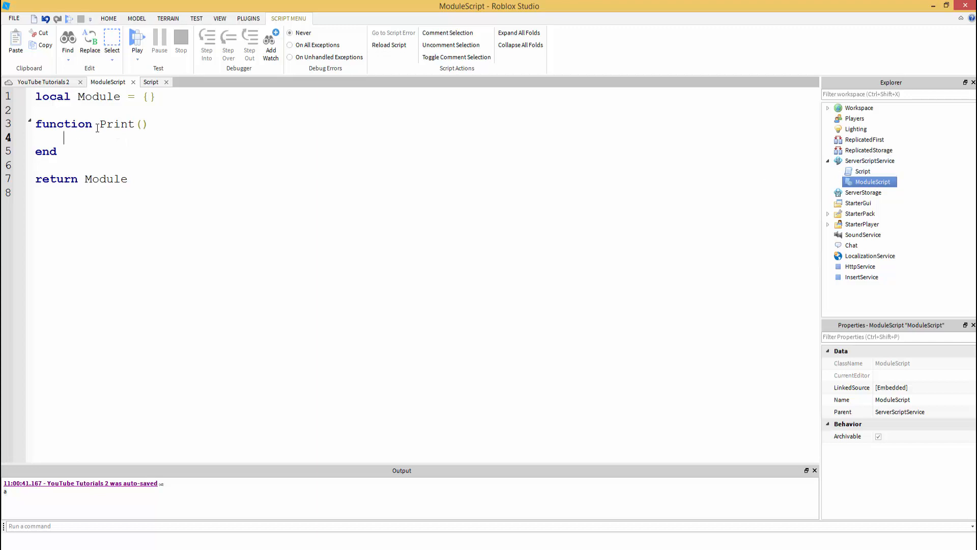
pyautogui.write('Modil')
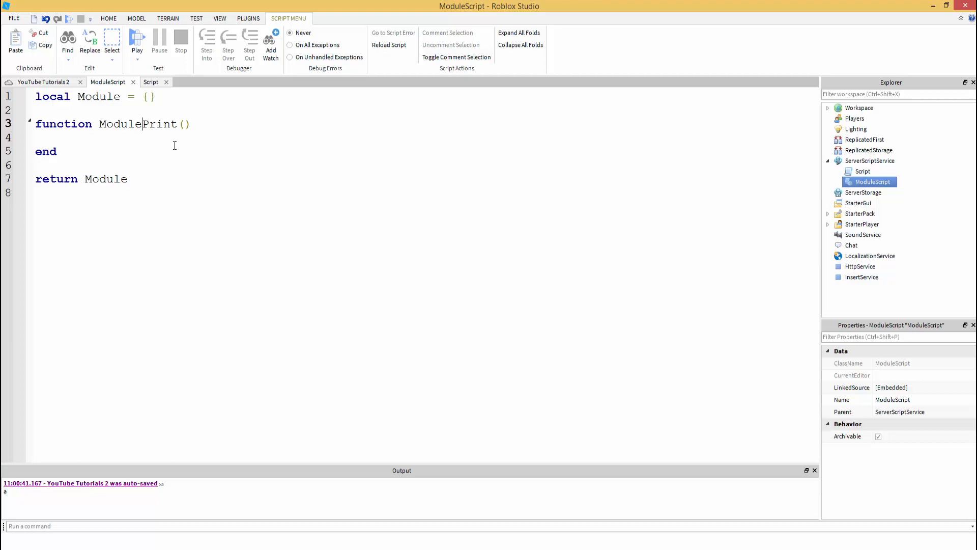
pyautogui.write(':')
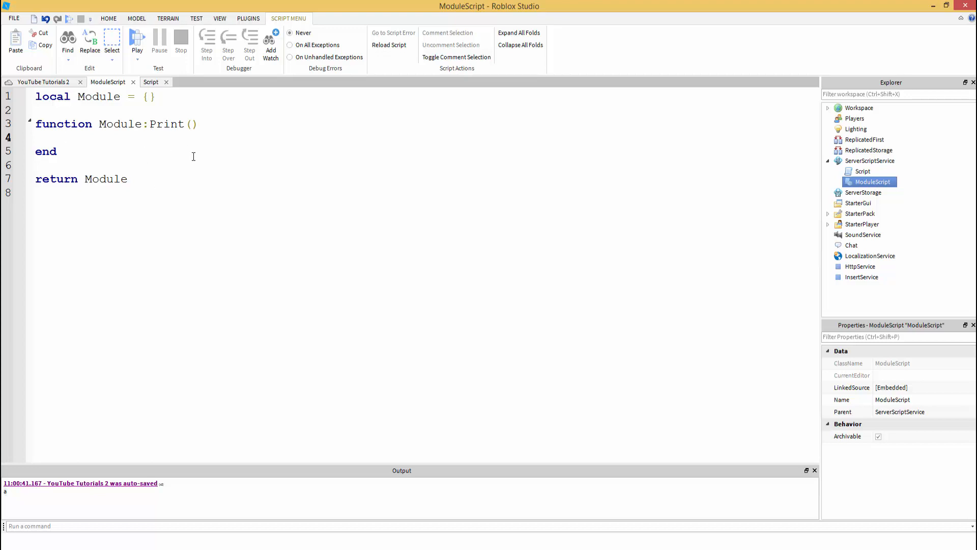
pyautogui.click(116, 142)
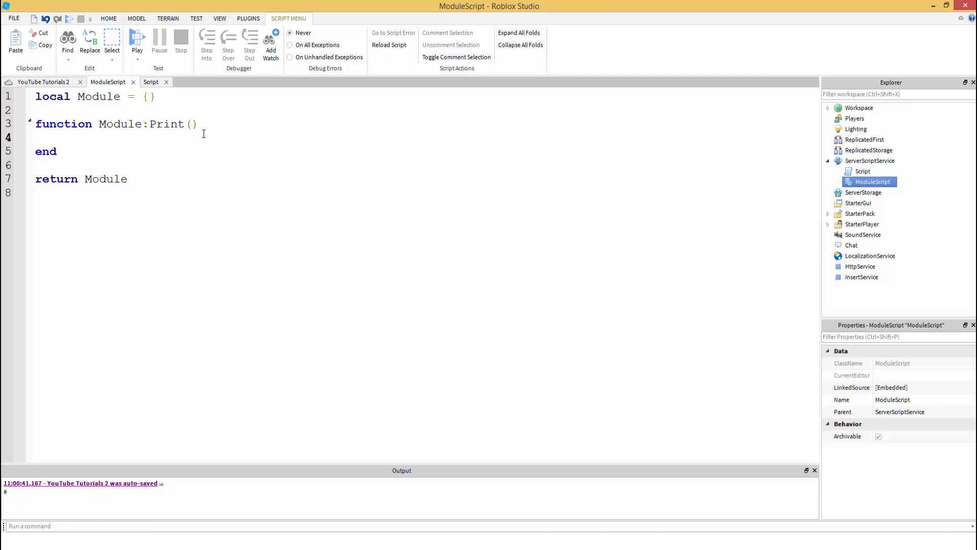
# - Write print('Hi') inside the Module:Print() function body
pyautogui.write('prn')
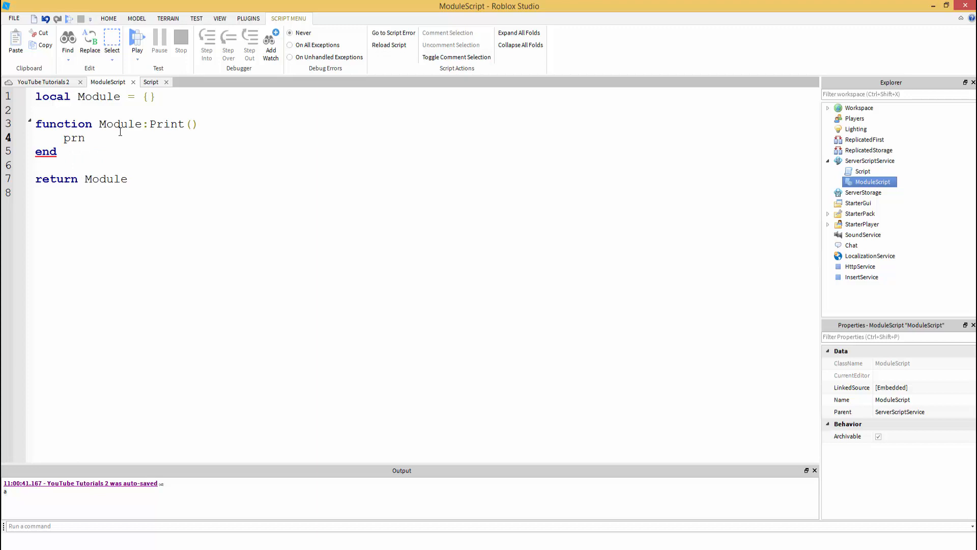
pyautogui.press('Backspace')
pyautogui.write("int('Hi')")
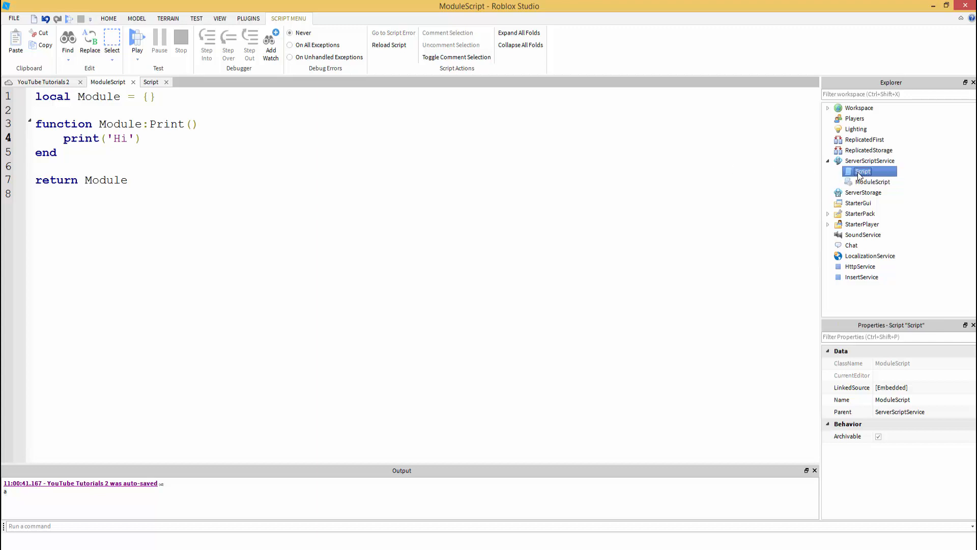
pyautogui.click(142, 138)
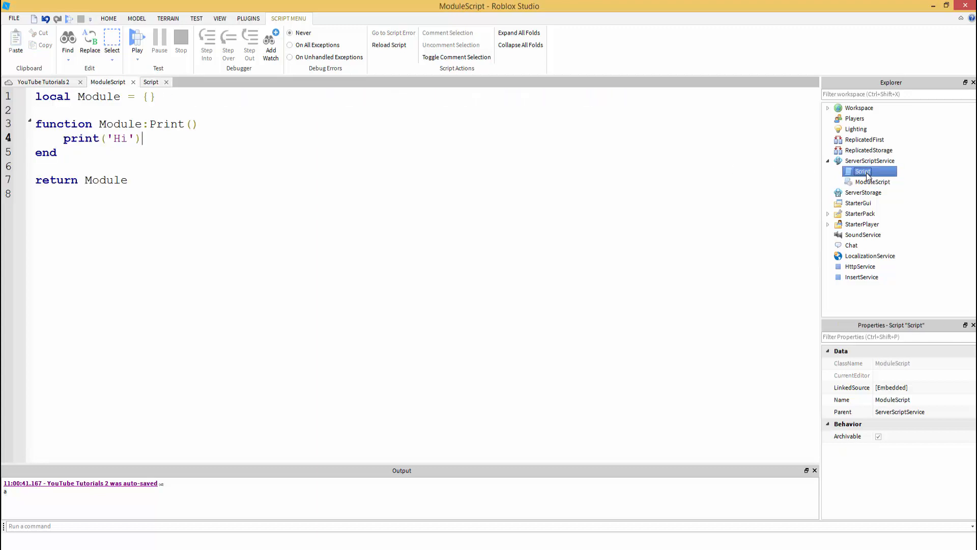
pyautogui.click(869, 181)
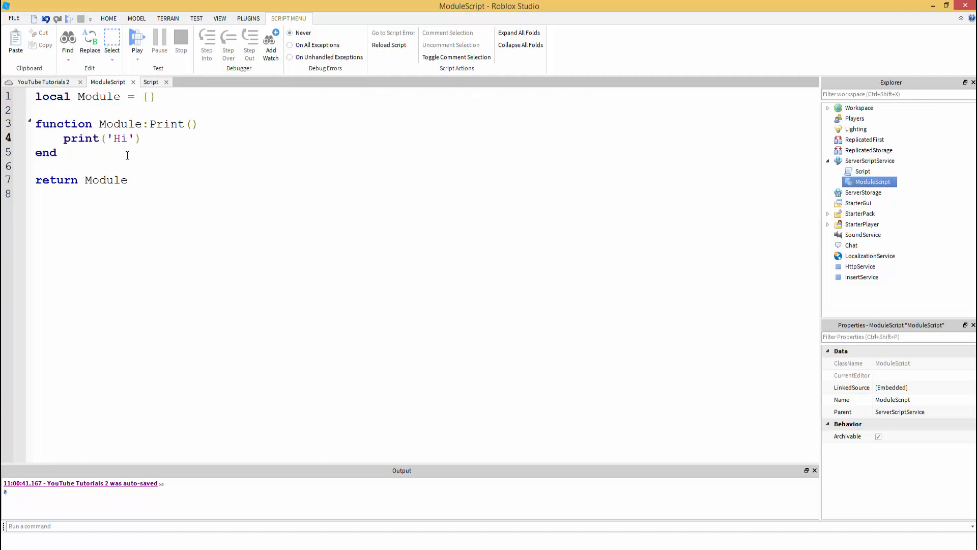
pyautogui.click(136, 37)
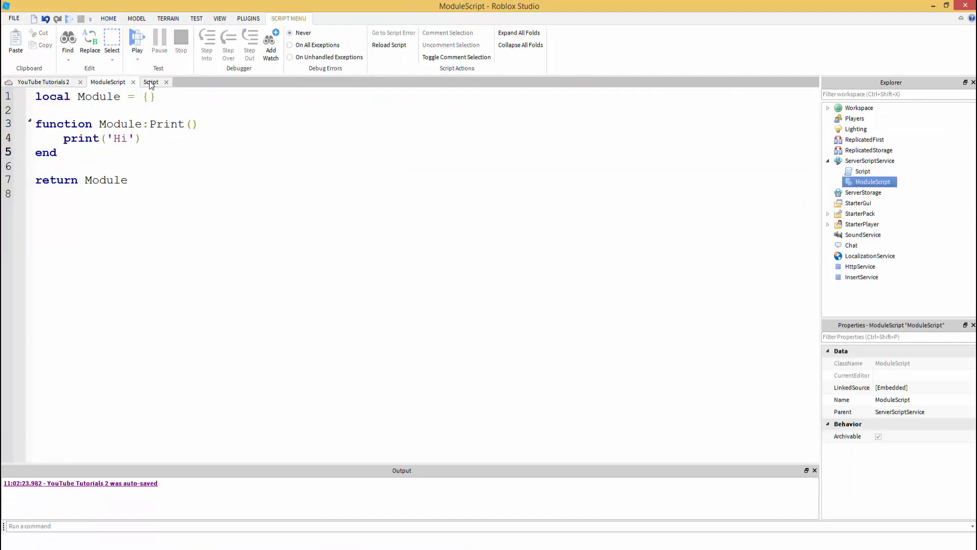
pyautogui.click(57, 152)
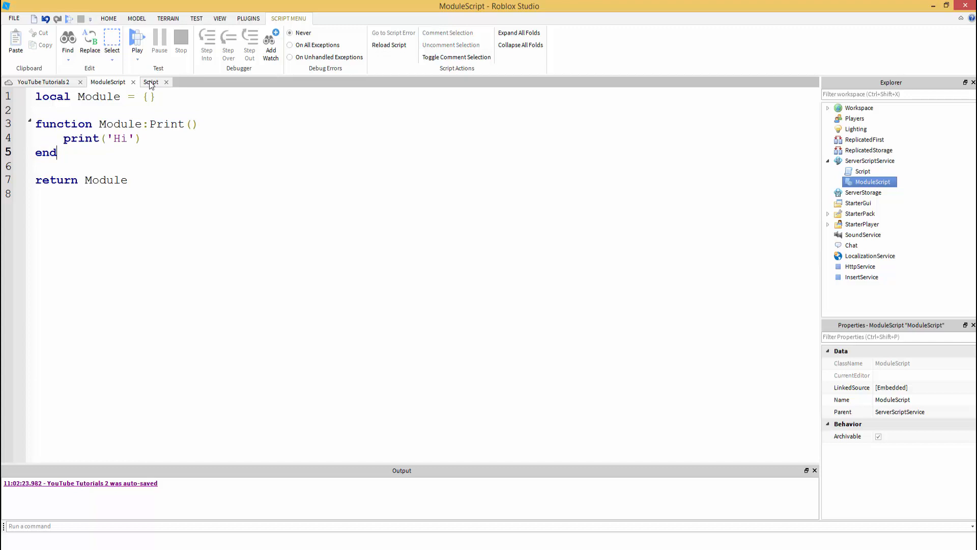
# - Add ModuleScript:Print() below the require line and play-test so Hi prints
pyautogui.click(151, 82)
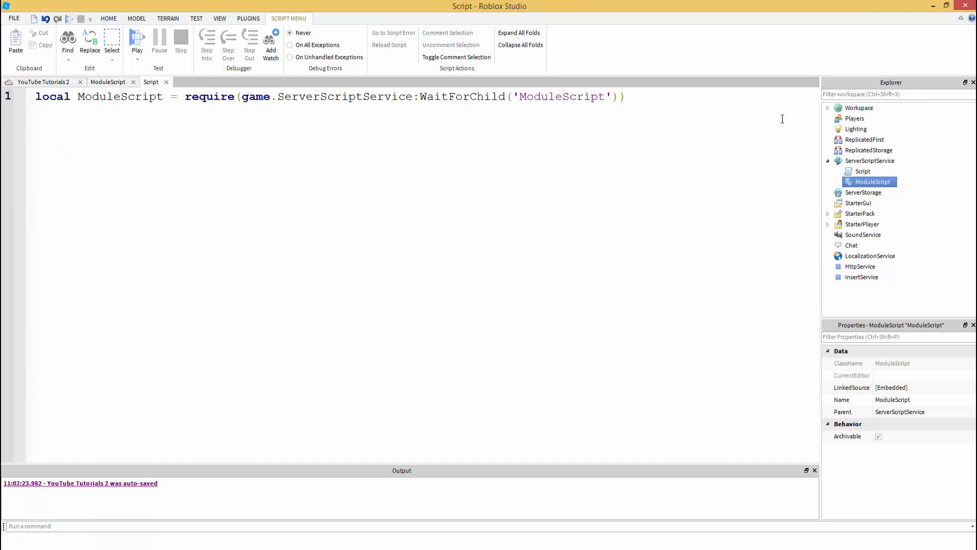
pyautogui.write('Module:Print(')
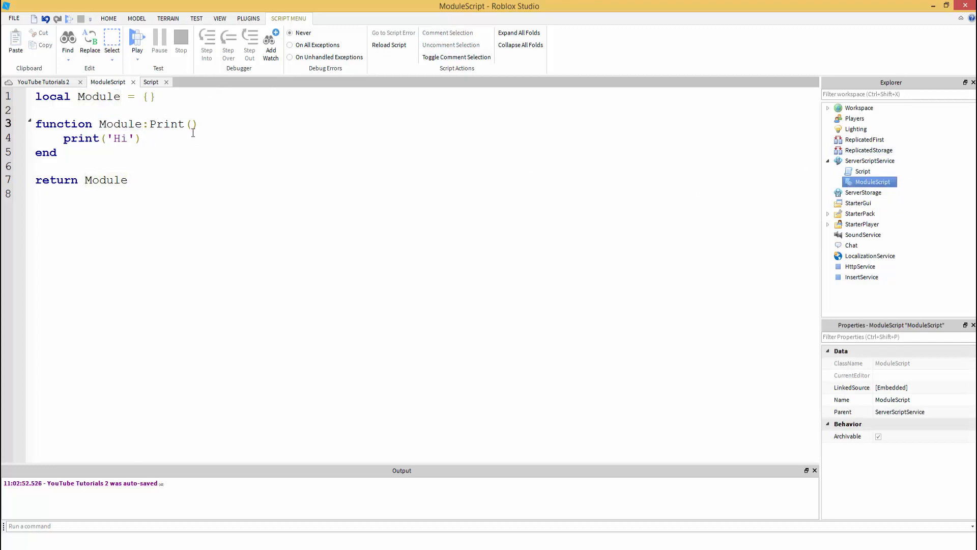
pyautogui.click(142, 138)
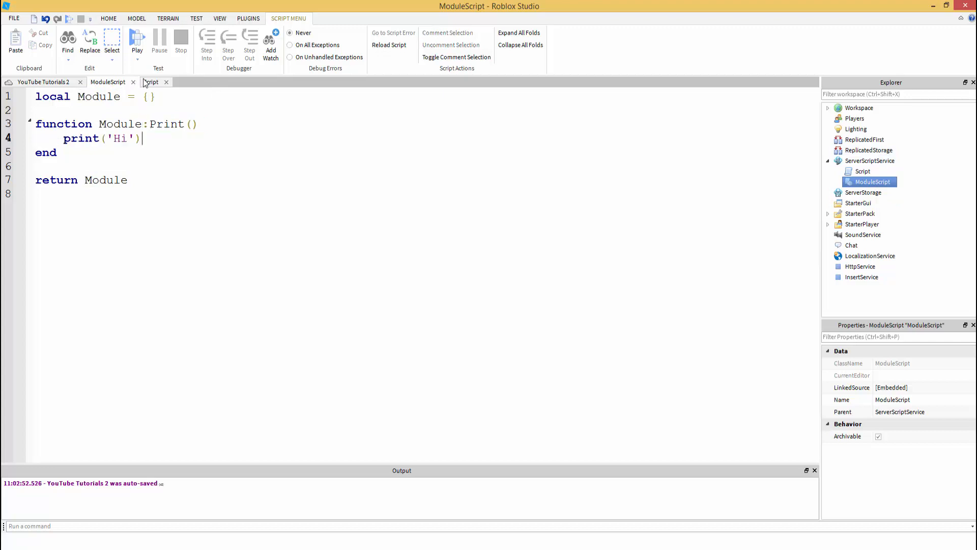
pyautogui.click(151, 81)
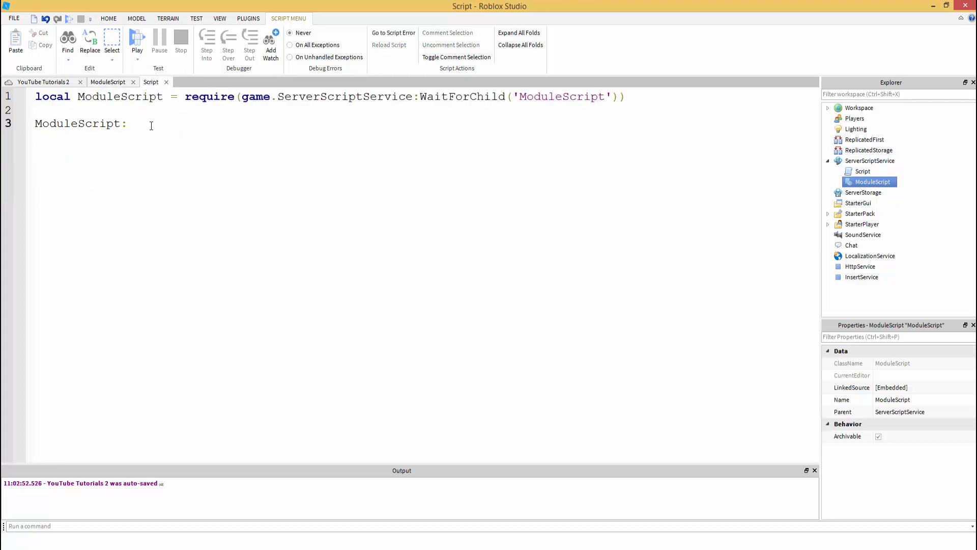
pyautogui.write('Print()')
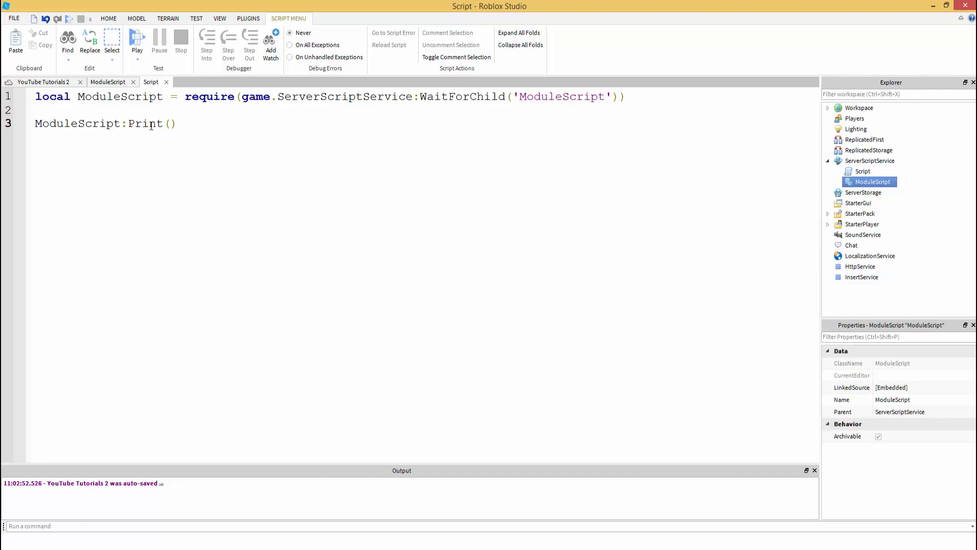
pyautogui.click(136, 37)
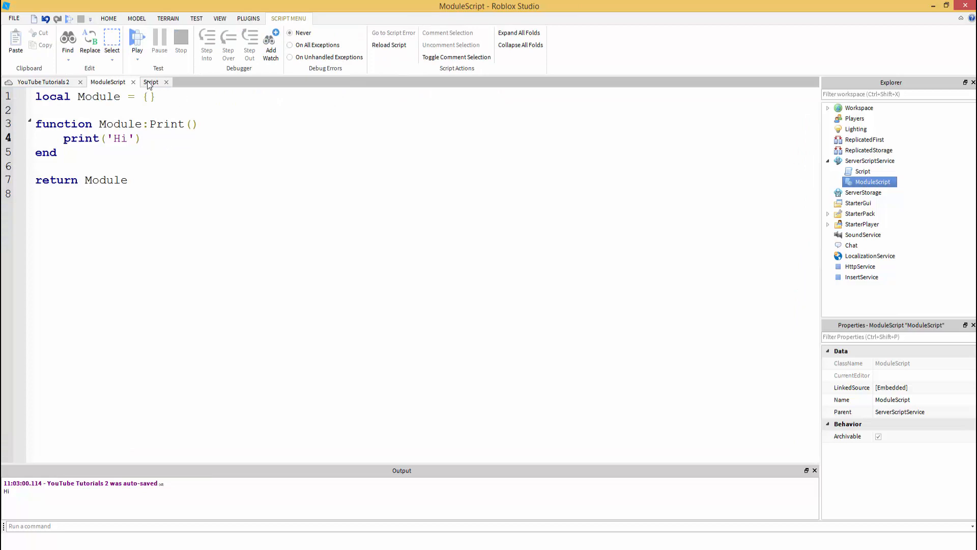
# - Change the module's declaration from Module:Print() to dot syntax Module.Print()
pyautogui.click(150, 82)
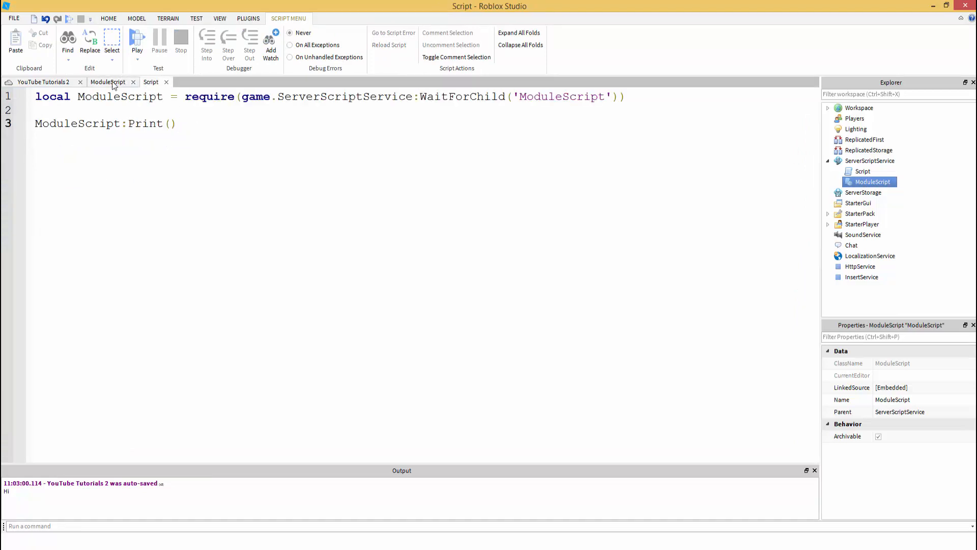
pyautogui.click(178, 123)
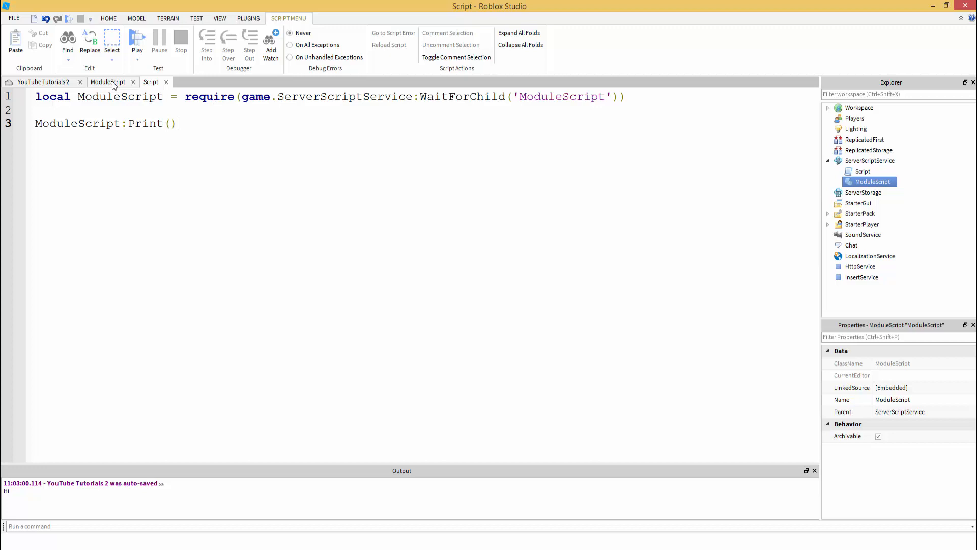
pyautogui.click(107, 81)
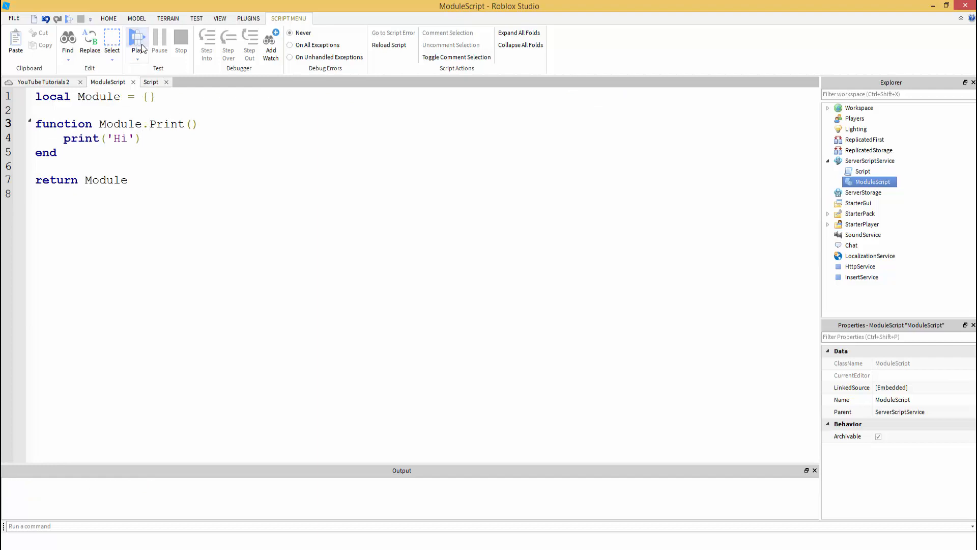
# - Play-test, change the Script's call to ModuleScript.Print(), and compare both script tabs
pyautogui.click(136, 40)
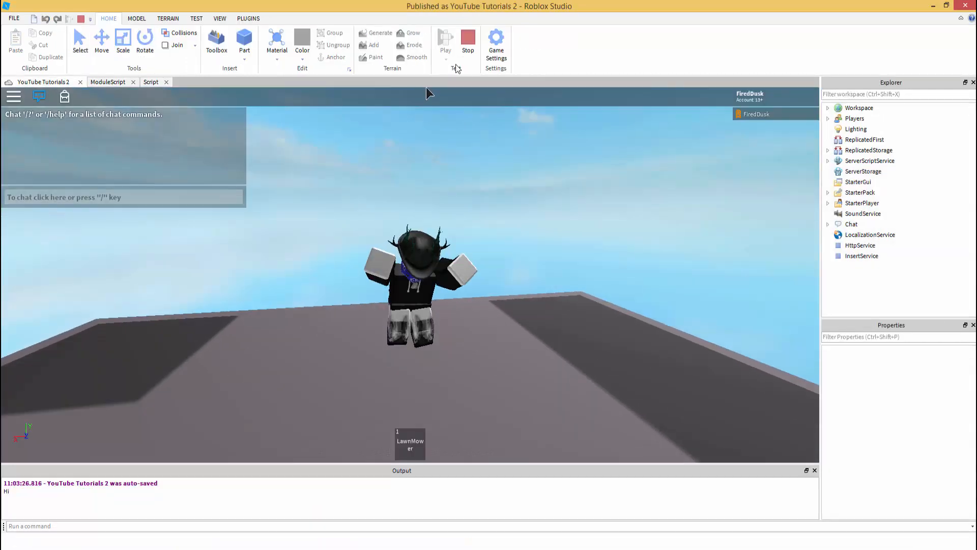
pyautogui.click(863, 171)
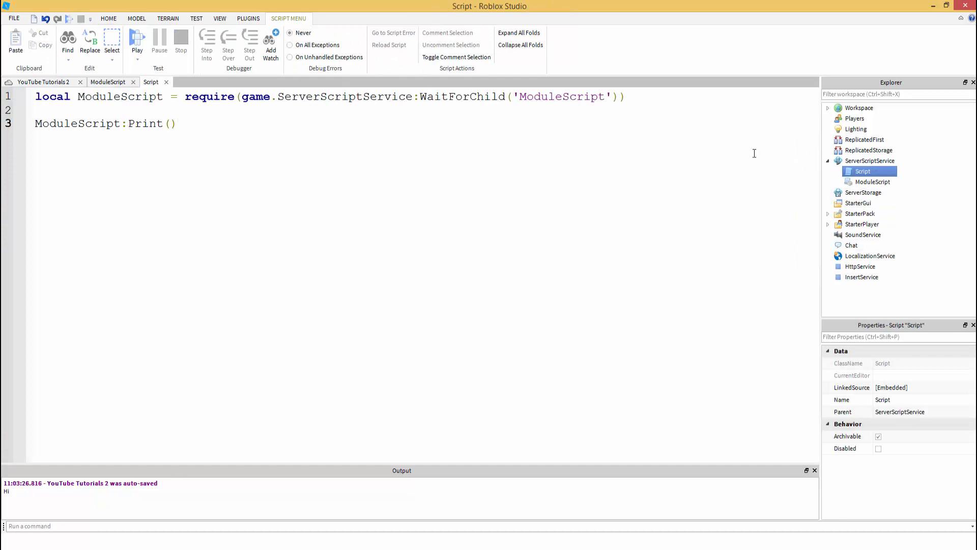
pyautogui.click(875, 181)
pyautogui.write('.')
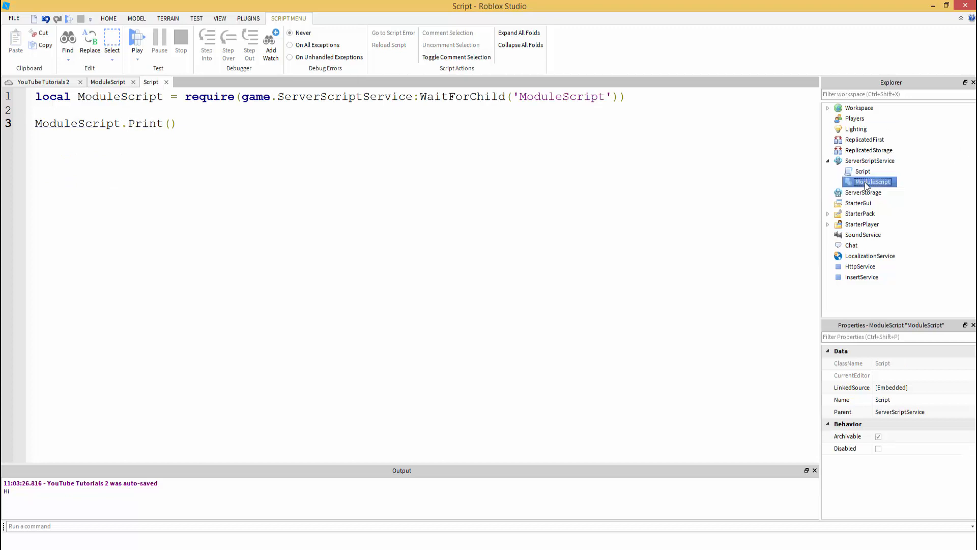
pyautogui.click(151, 81)
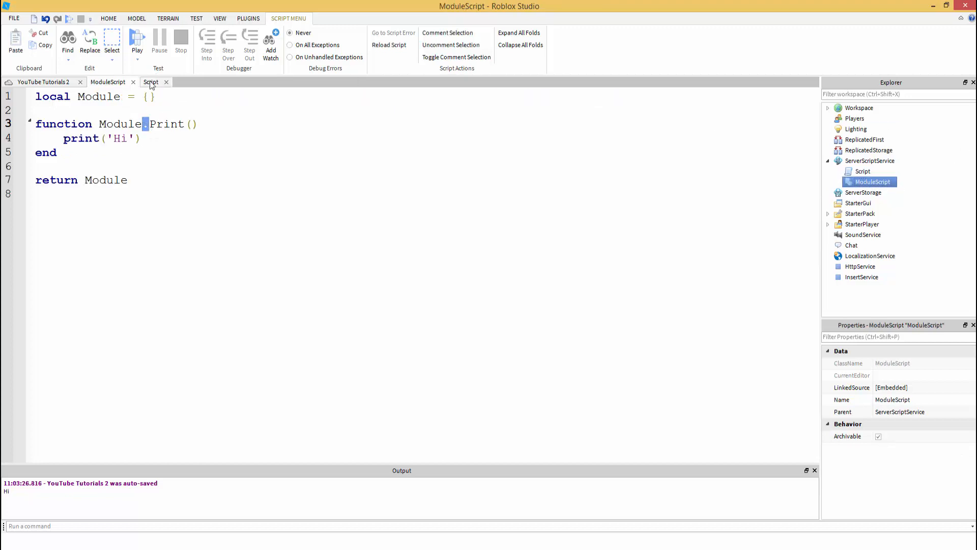
pyautogui.click(151, 82)
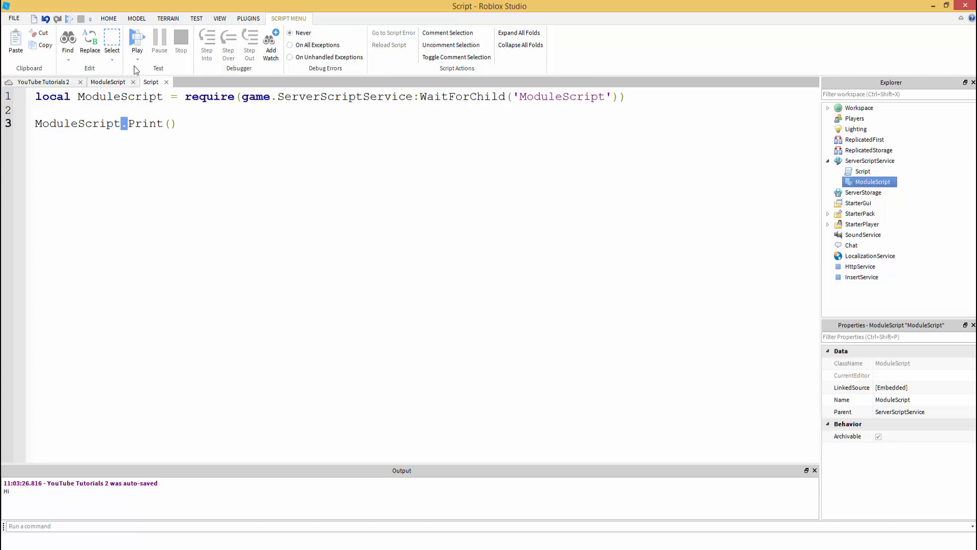
pyautogui.click(136, 41)
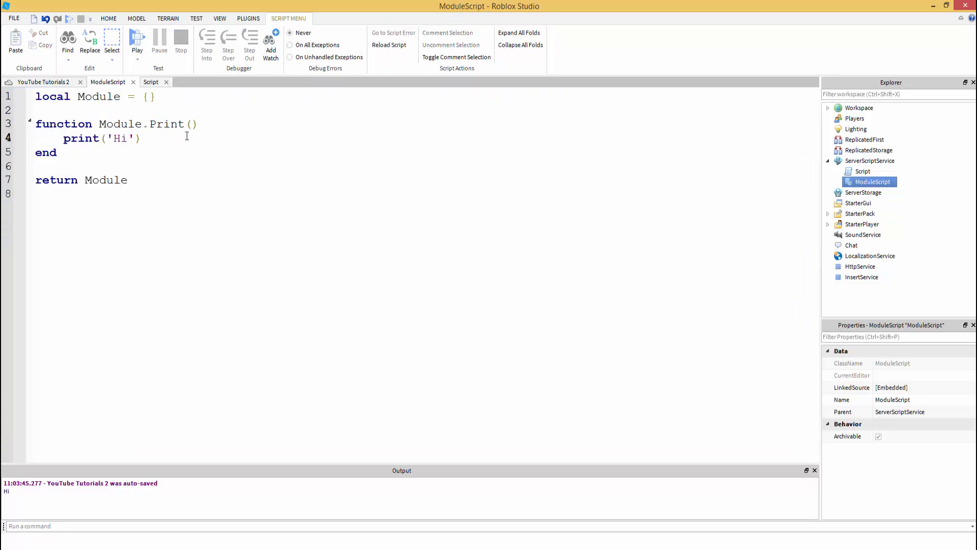
# - Compare the ModuleScript's print('Hi') line against the server Script's call
pyautogui.tripleClick(101, 138)
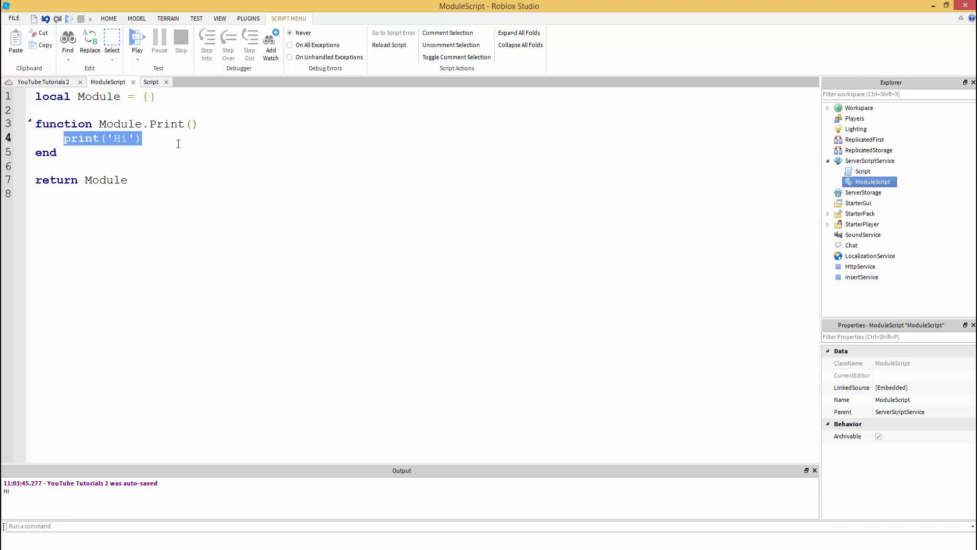
pyautogui.click(151, 81)
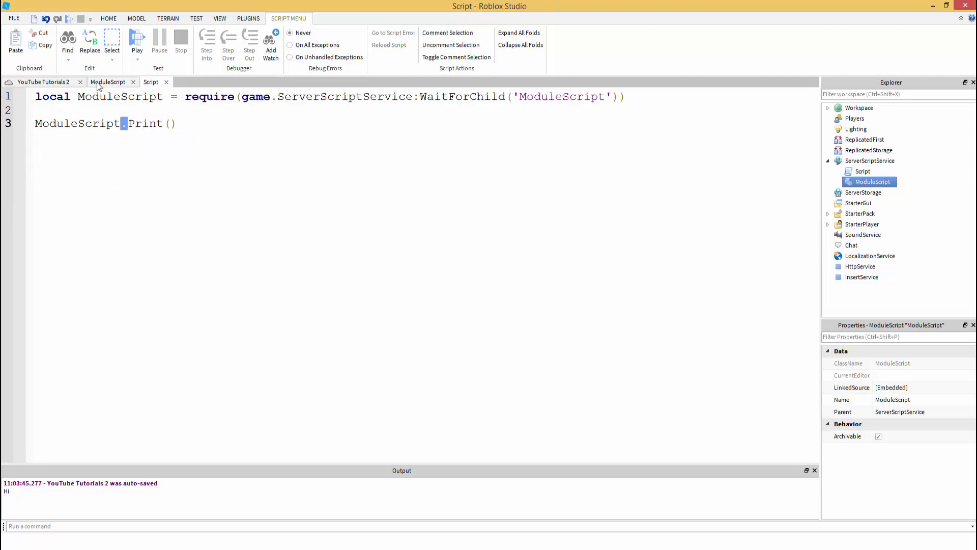
pyautogui.click(107, 81)
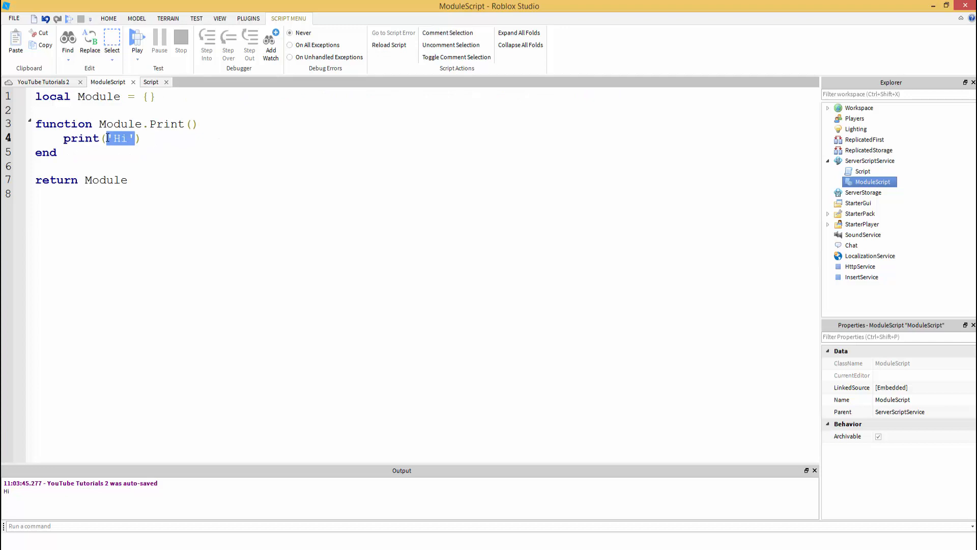
pyautogui.click(150, 81)
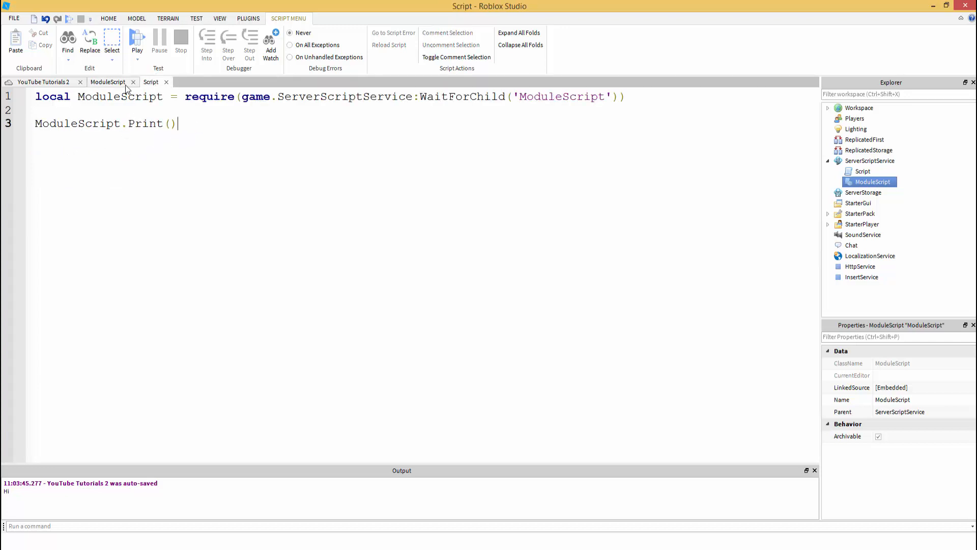
pyautogui.click(107, 82)
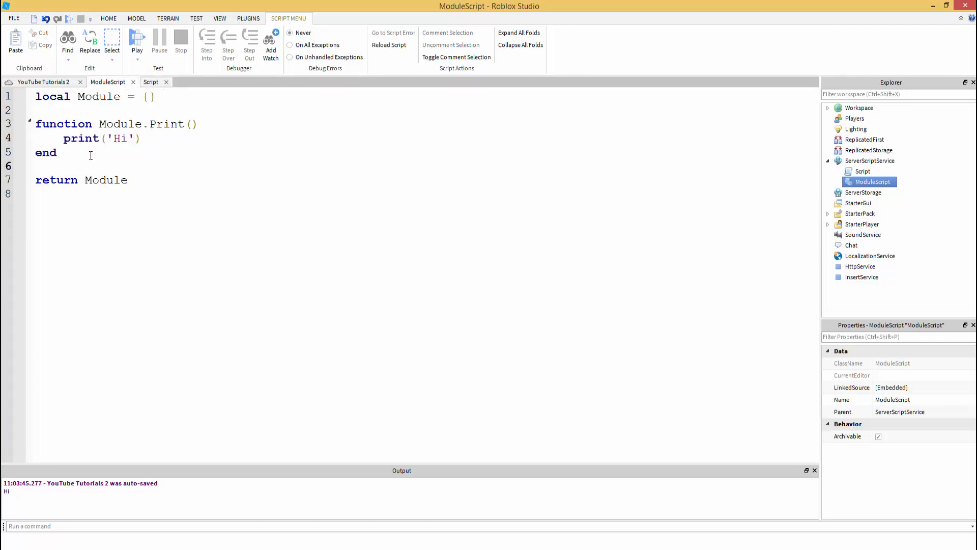
# - Add a Text parameter to Module.Print and replace 'Hi' in print with Text
pyautogui.doubleClick(120, 138)
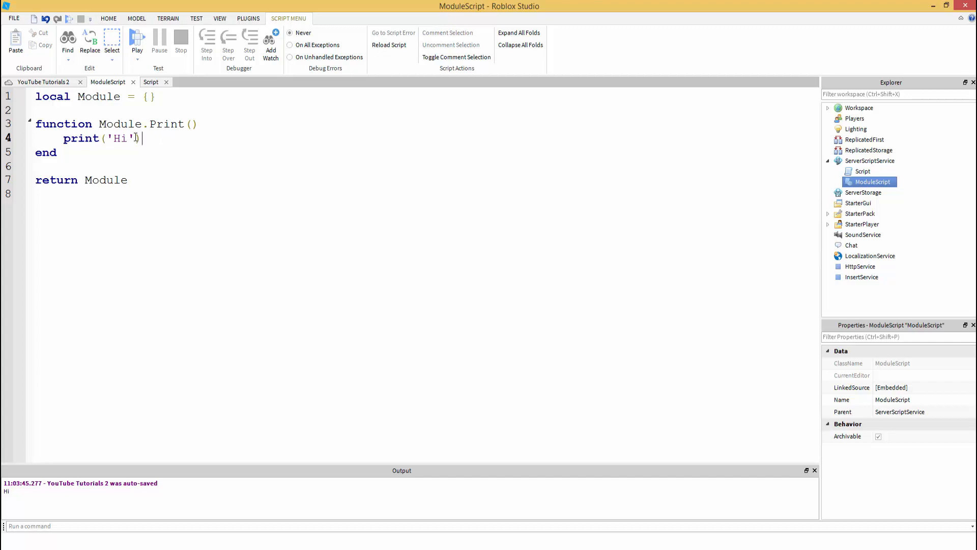
pyautogui.doubleClick(122, 138)
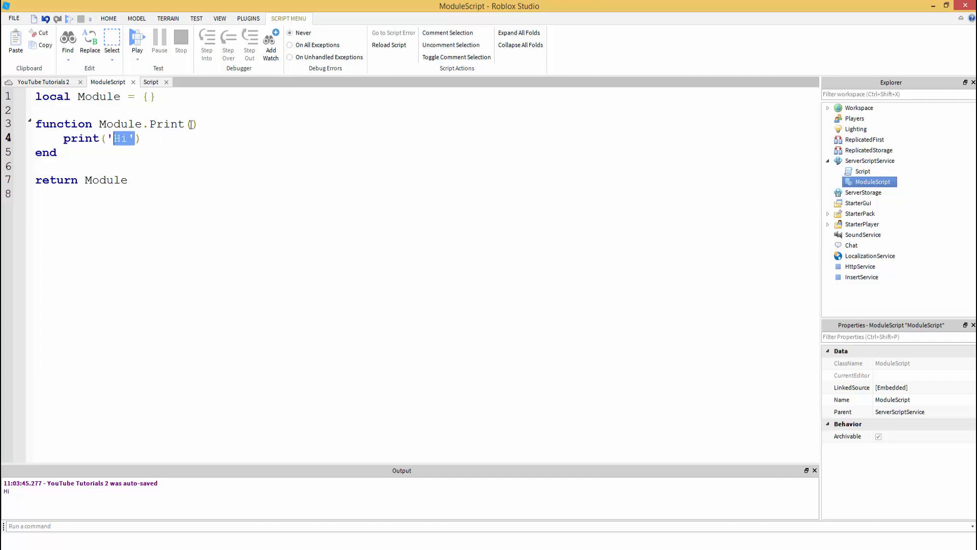
pyautogui.write('Text')
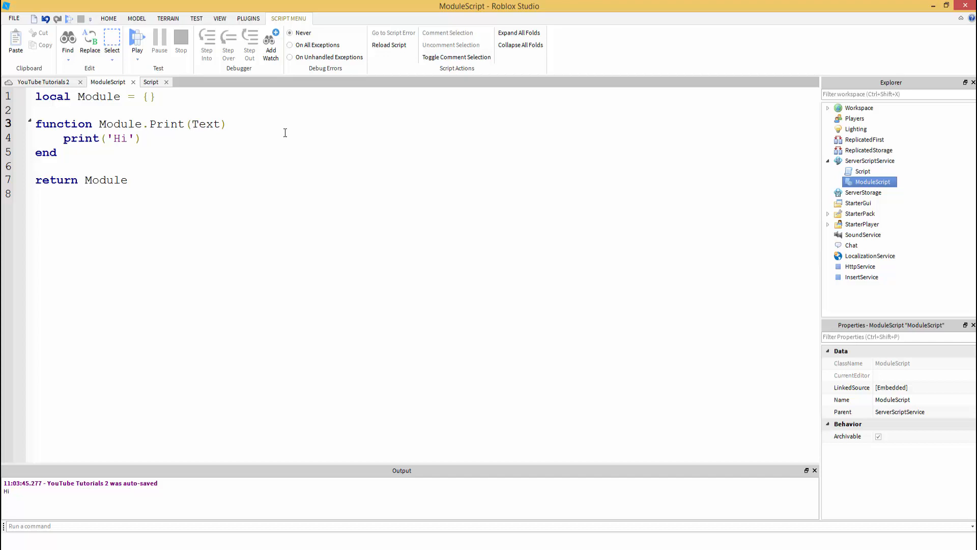
pyautogui.doubleClick(120, 138)
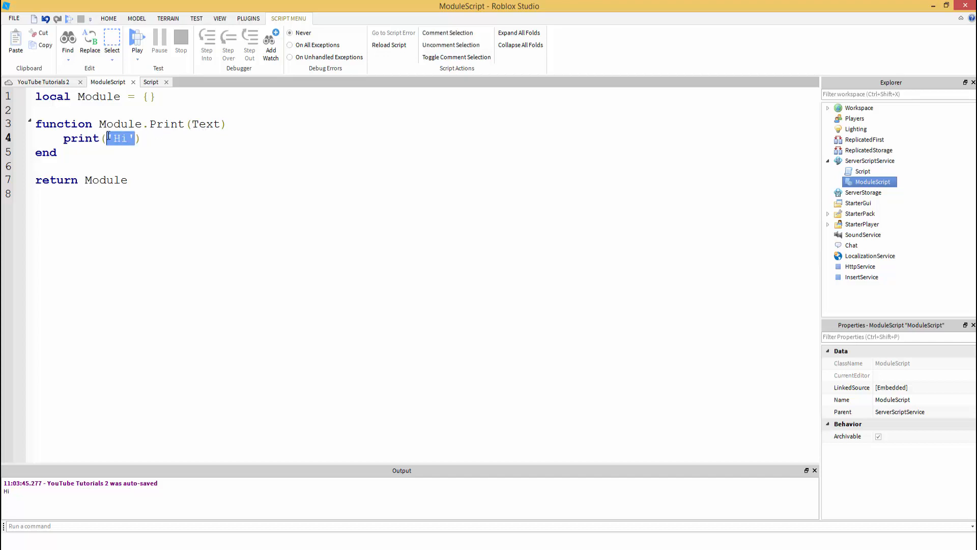
pyautogui.write('Text')
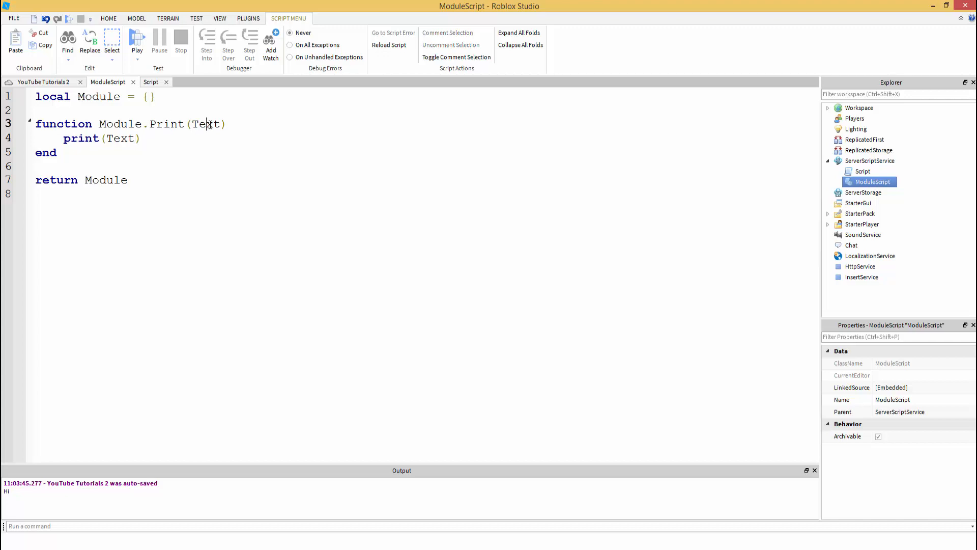
pyautogui.doubleClick(119, 138)
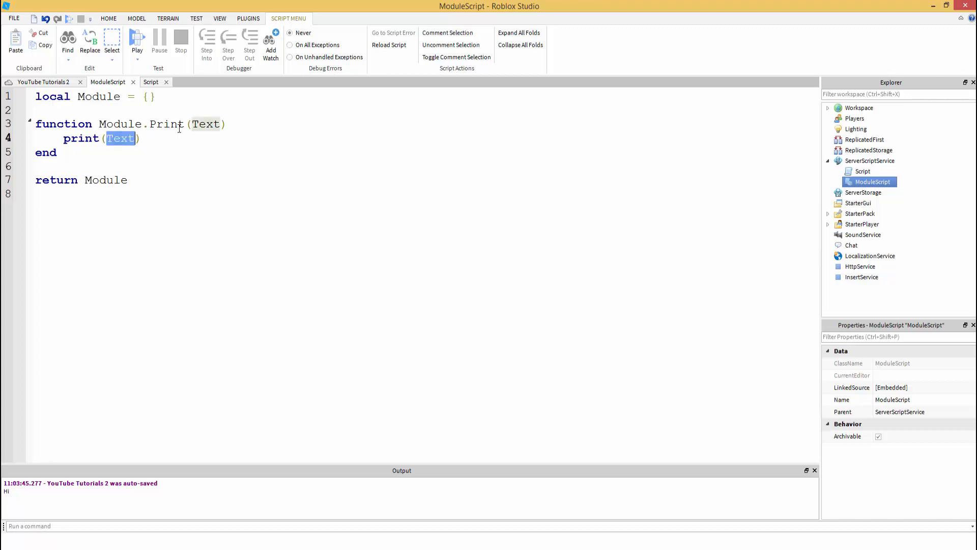
pyautogui.doubleClick(206, 125)
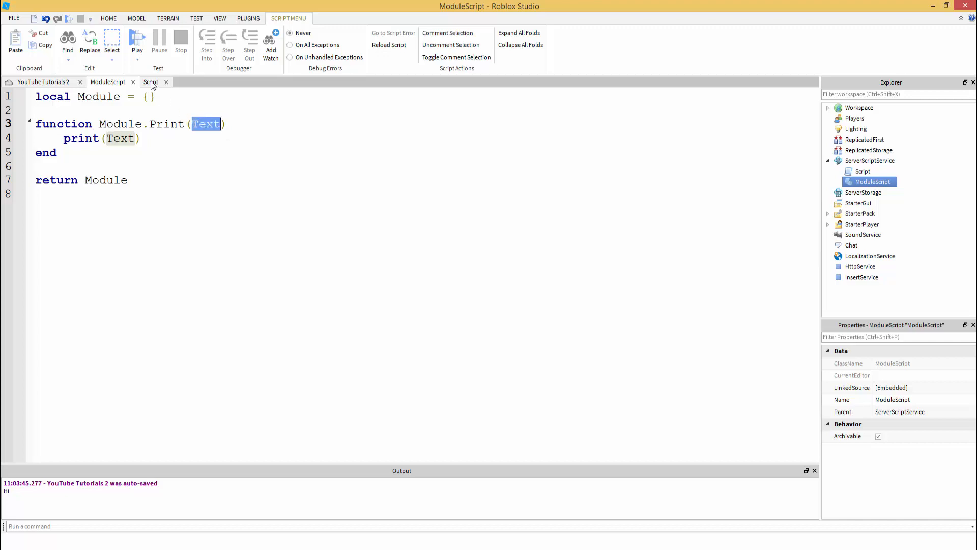
pyautogui.click(150, 82)
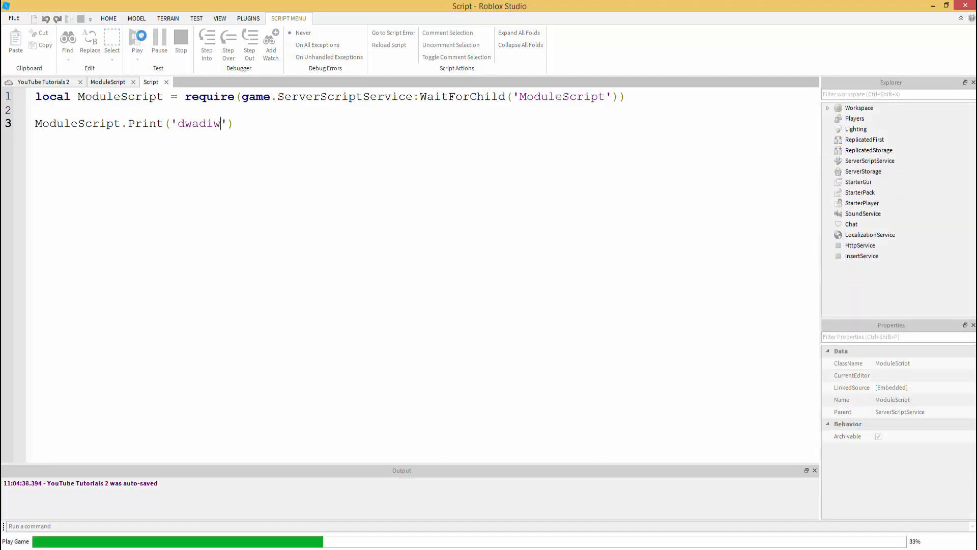
# - Stop the test run that printed dwadiw, close the server Script, and reopen the scripts from Explorer
pyautogui.click(137, 37)
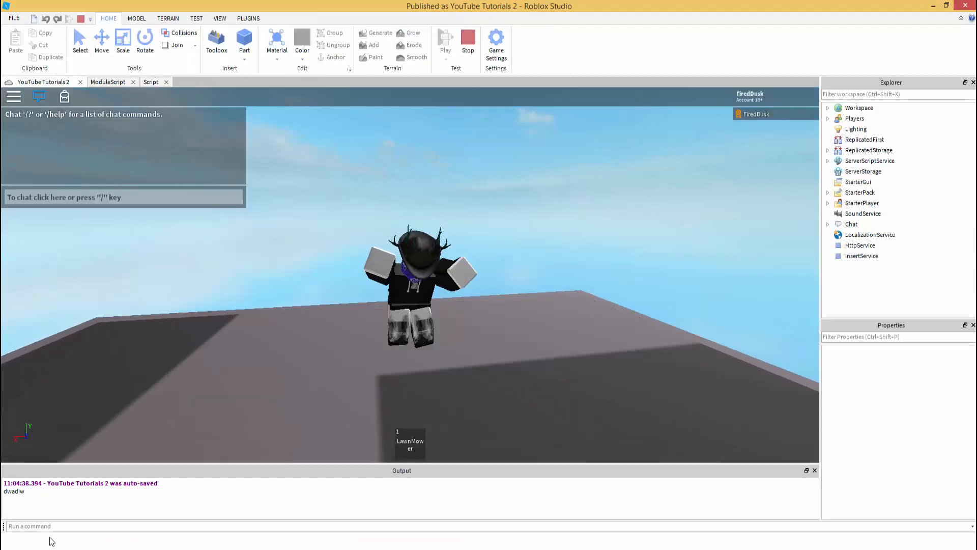
pyautogui.click(865, 181)
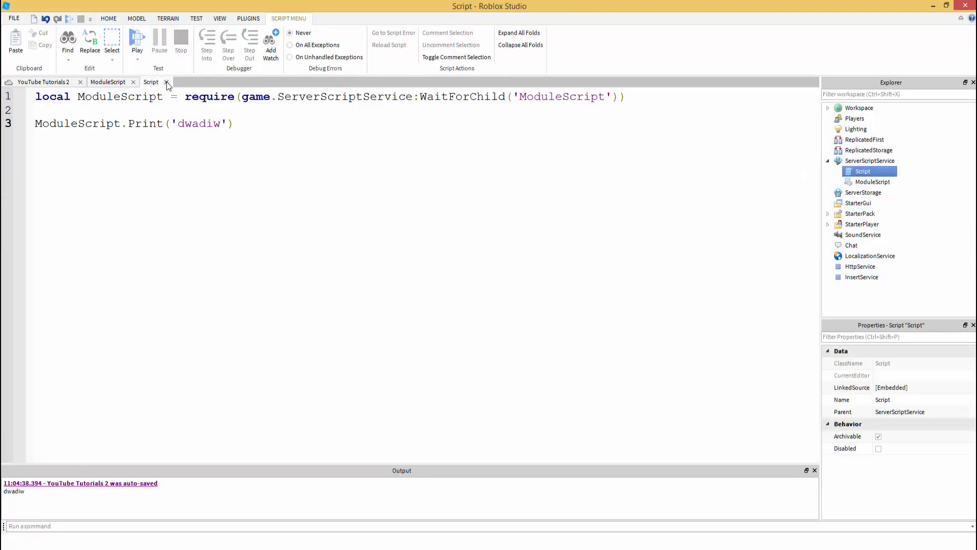
pyautogui.moveTo(166, 81)
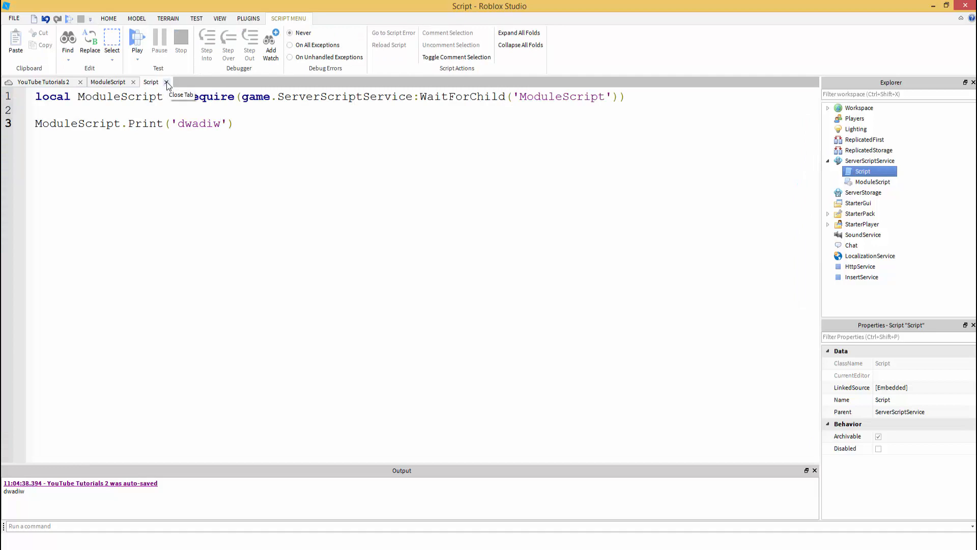
pyautogui.click(166, 82)
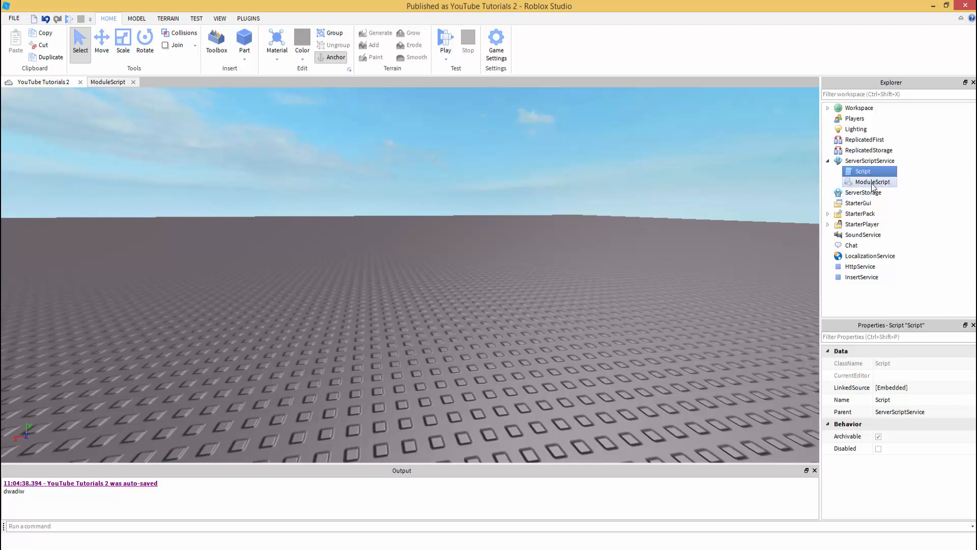
pyautogui.doubleClick(867, 181)
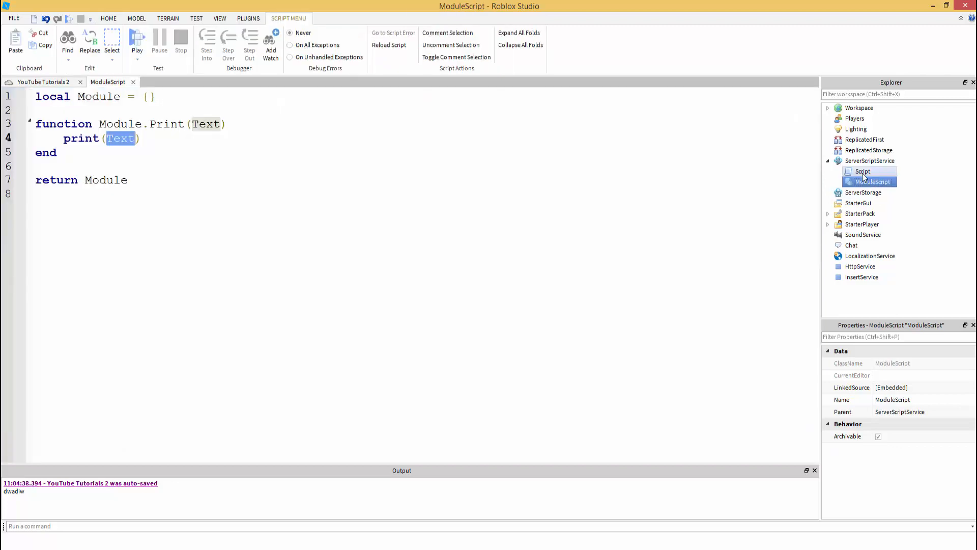
pyautogui.click(863, 171)
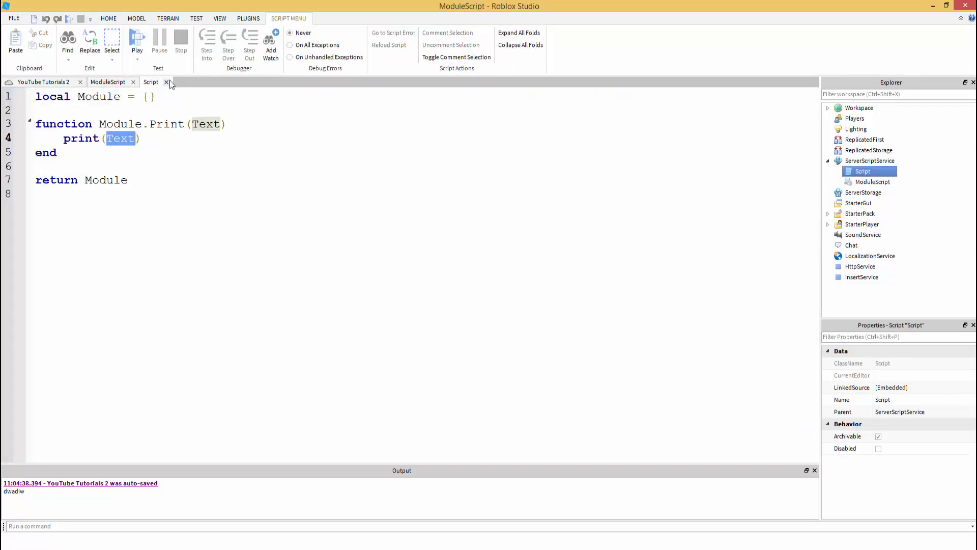